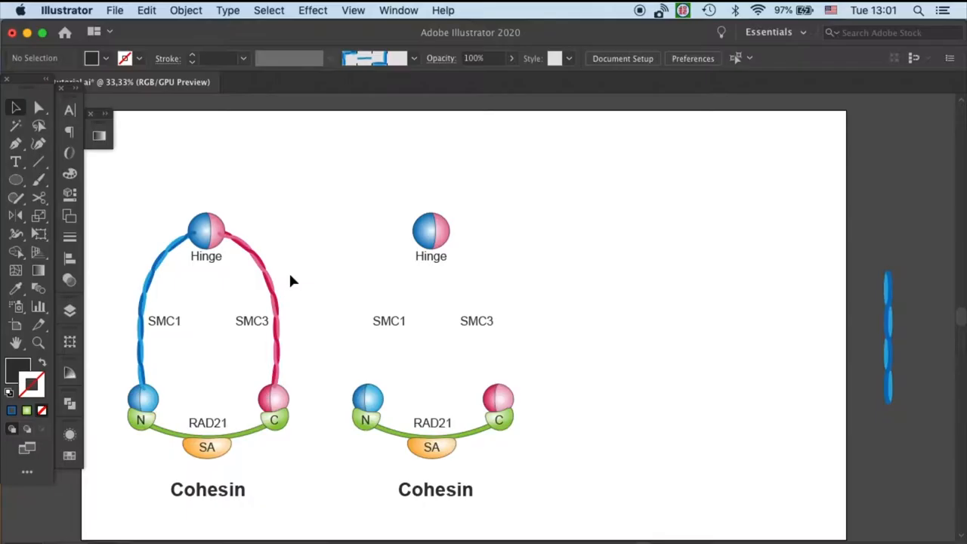
{"action": "mouse_move", "coordinate": [254, 244]}
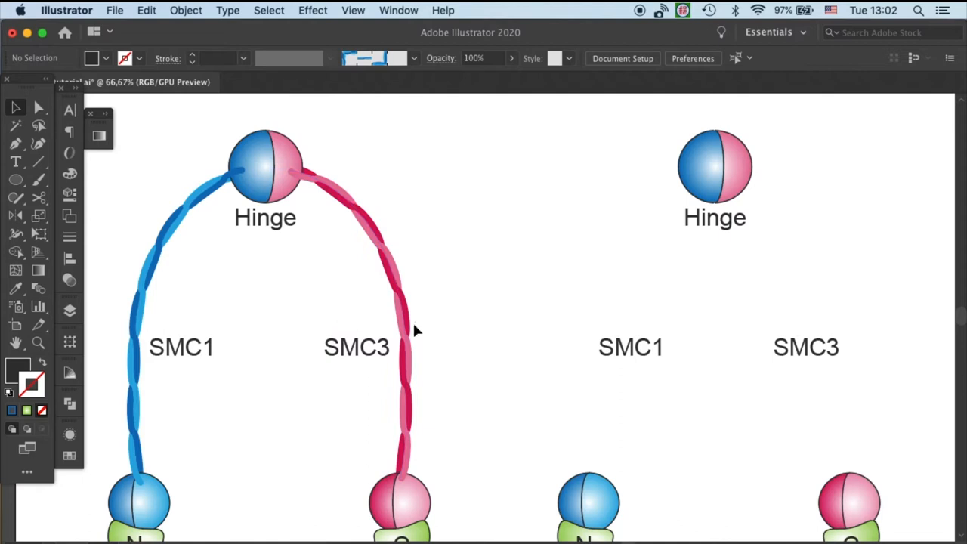
{"action": "mouse_move", "coordinate": [420, 370]}
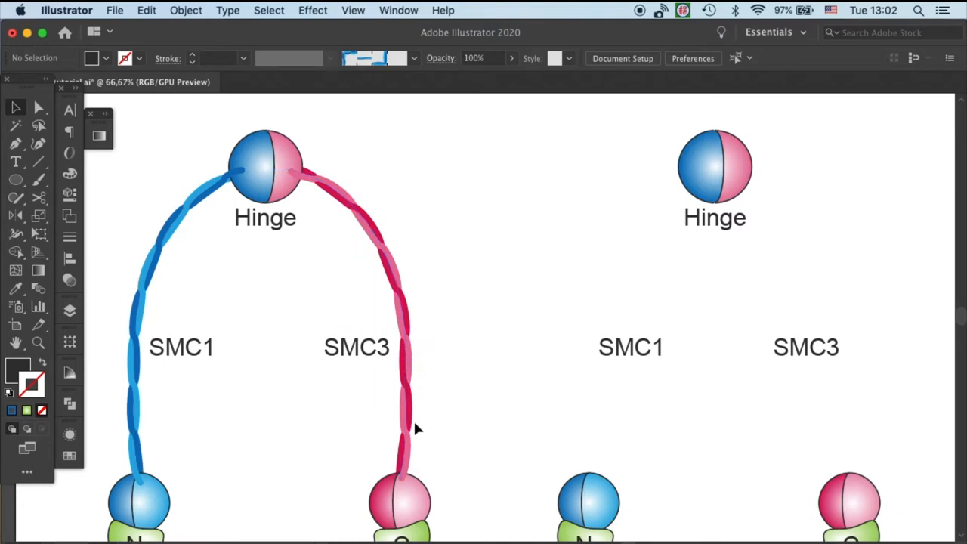
{"action": "mouse_move", "coordinate": [421, 415]}
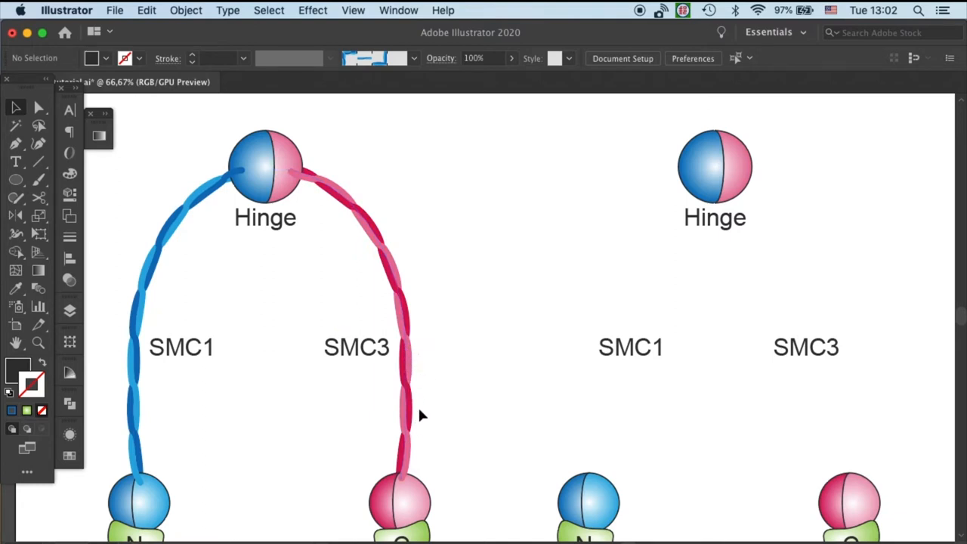
{"action": "mouse_move", "coordinate": [584, 290]}
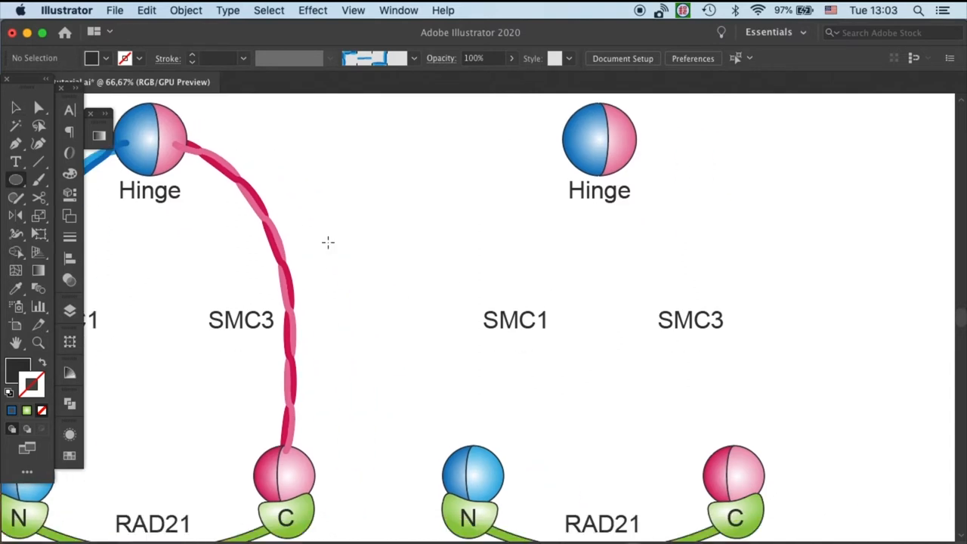
{"action": "mouse_move", "coordinate": [331, 242]}
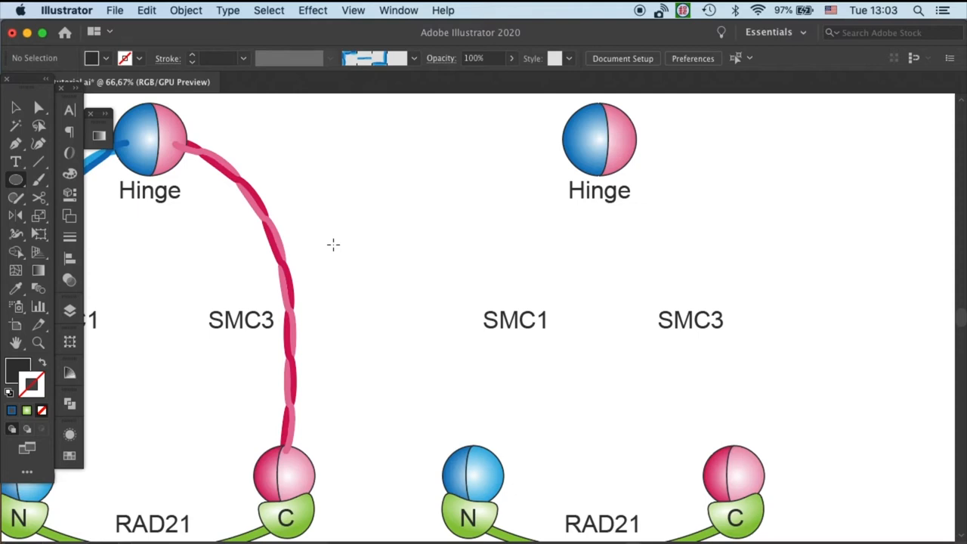
{"action": "mouse_move", "coordinate": [538, 224]}
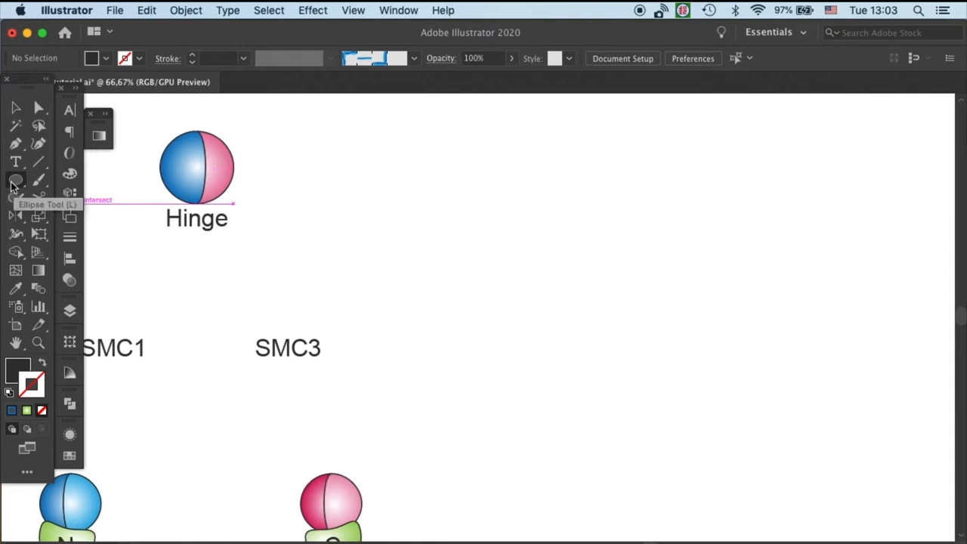
Draw a tall narrow ellipse beside the hinge and give it an 8 pt black outline with no fill.
{"action": "left_click_drag", "start_coordinate": [492, 148], "coordinate": [504, 263]}
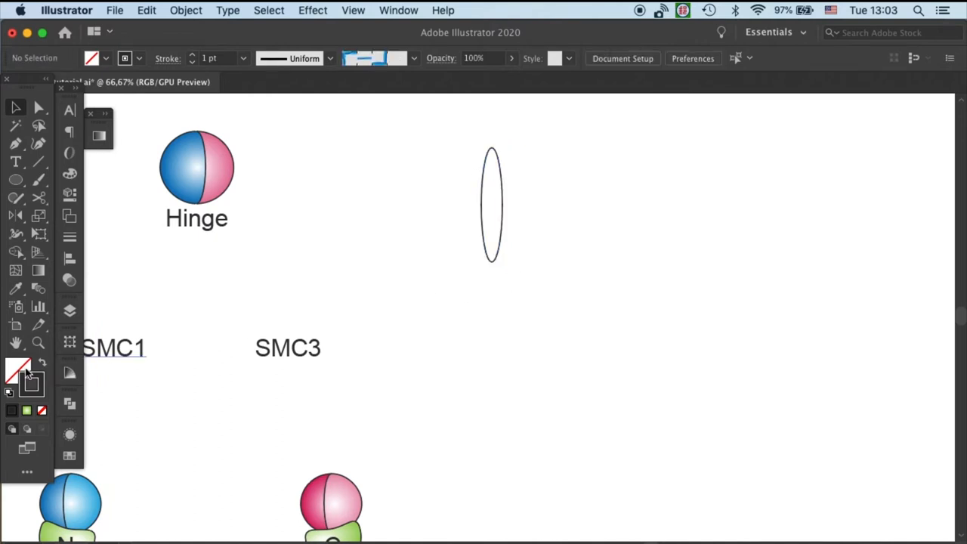
{"action": "left_click", "coordinate": [491, 204]}
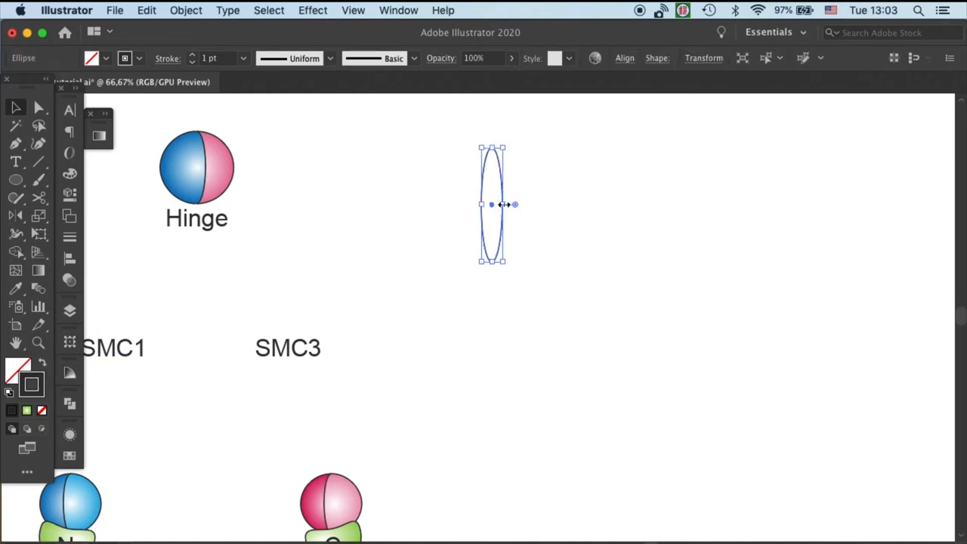
{"action": "left_click_drag", "start_coordinate": [514, 204], "coordinate": [497, 204]}
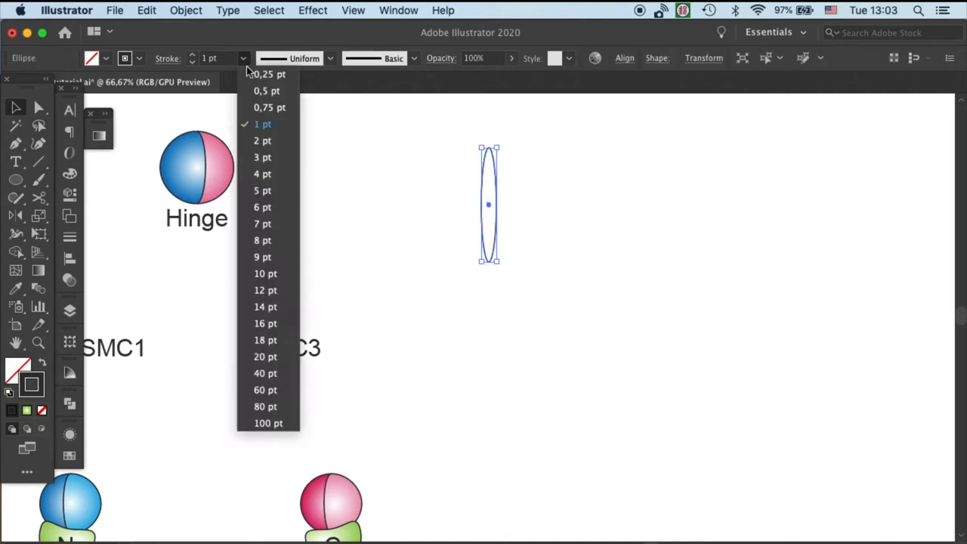
{"action": "left_click", "coordinate": [263, 240]}
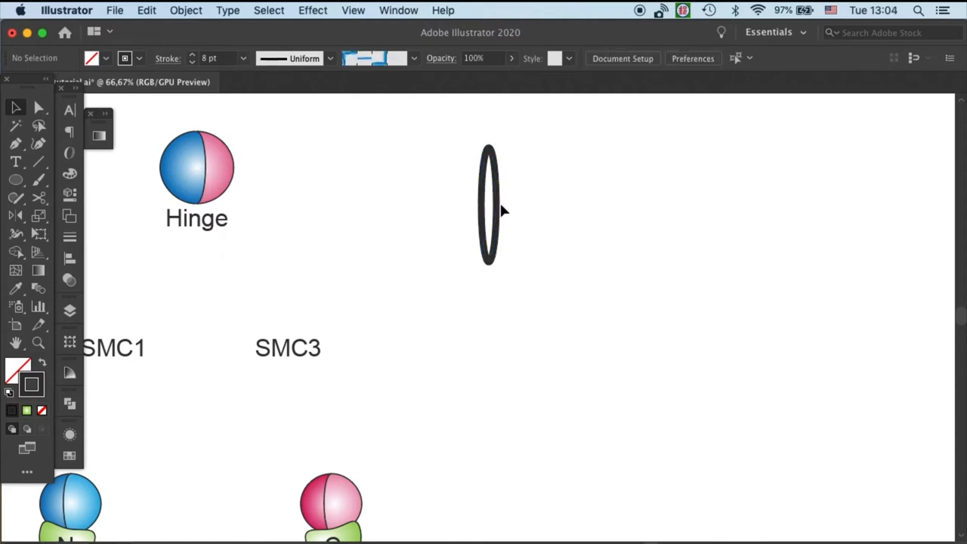
{"action": "left_click", "coordinate": [489, 204]}
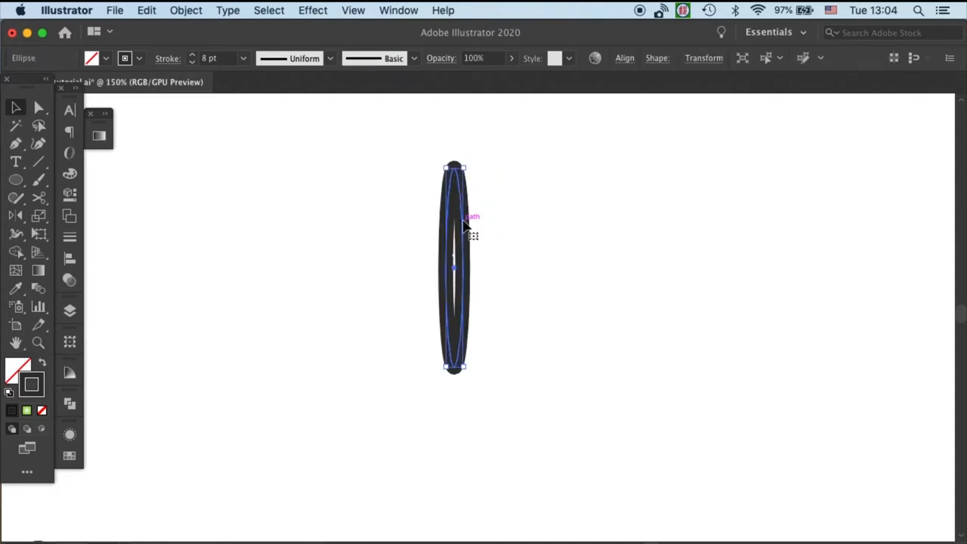
Alt-drag a copy of the thick ellipse directly below the original and select anchors on the top one.
{"action": "left_click_drag", "start_coordinate": [453, 226], "coordinate": [453, 441]}
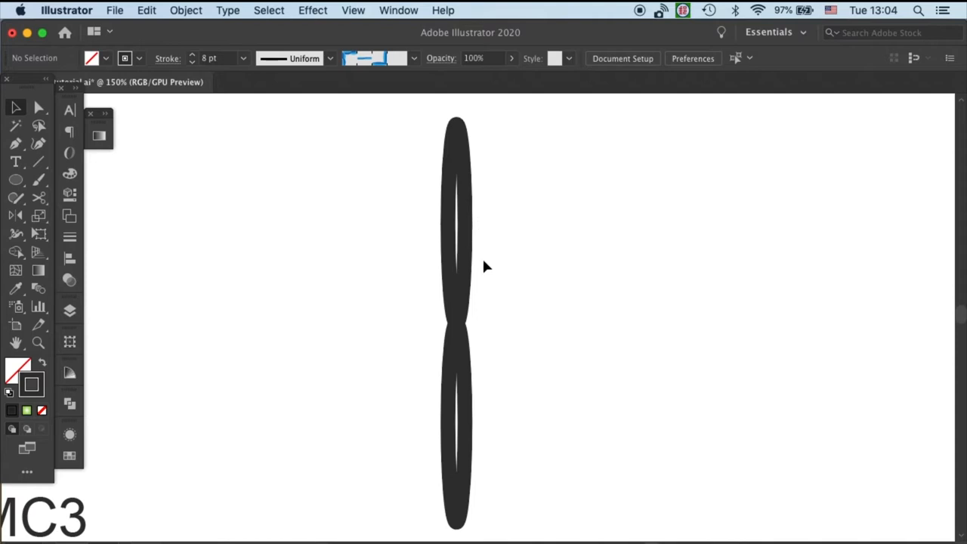
{"action": "left_click", "coordinate": [456, 223]}
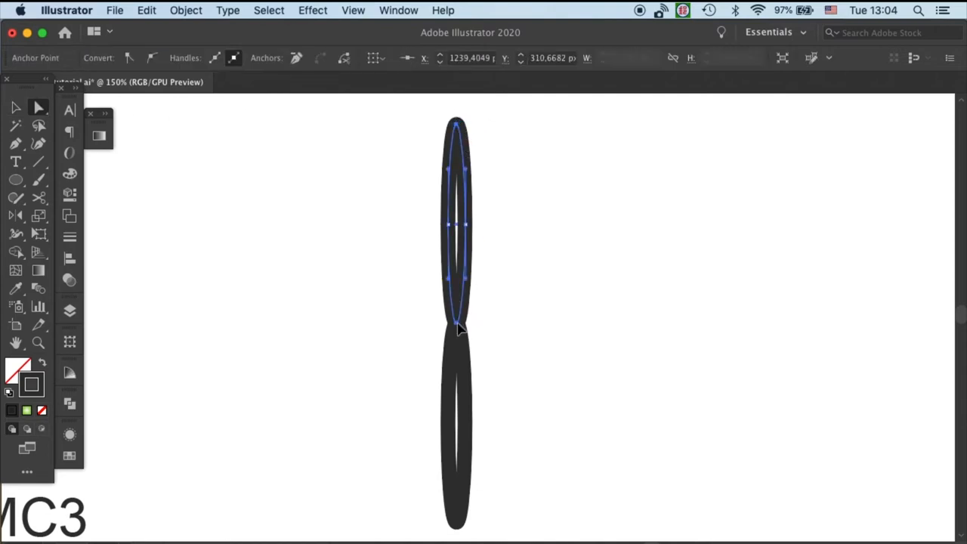
{"action": "left_click_drag", "start_coordinate": [459, 329], "coordinate": [456, 323]}
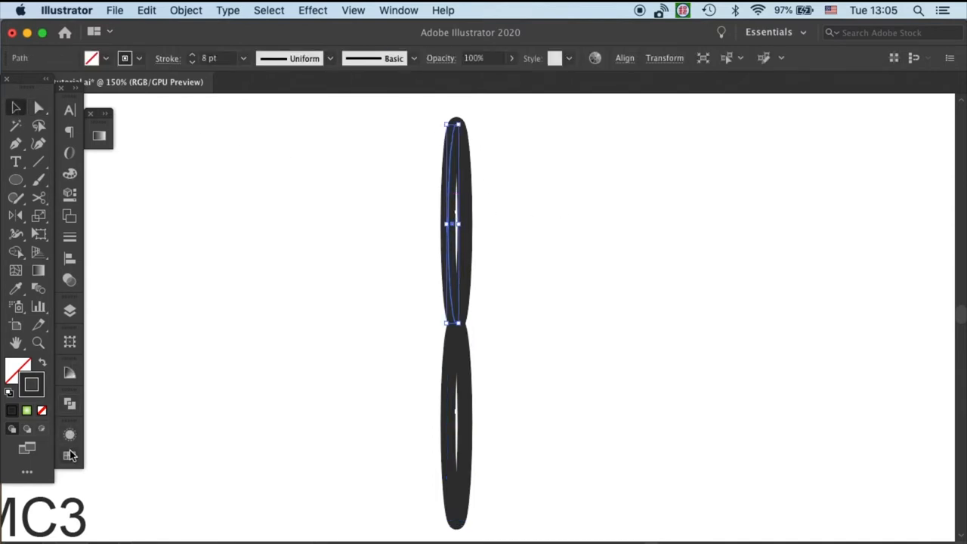
Give both light and dark blue ellipse halves round stroke caps.
{"action": "left_click", "coordinate": [69, 454]}
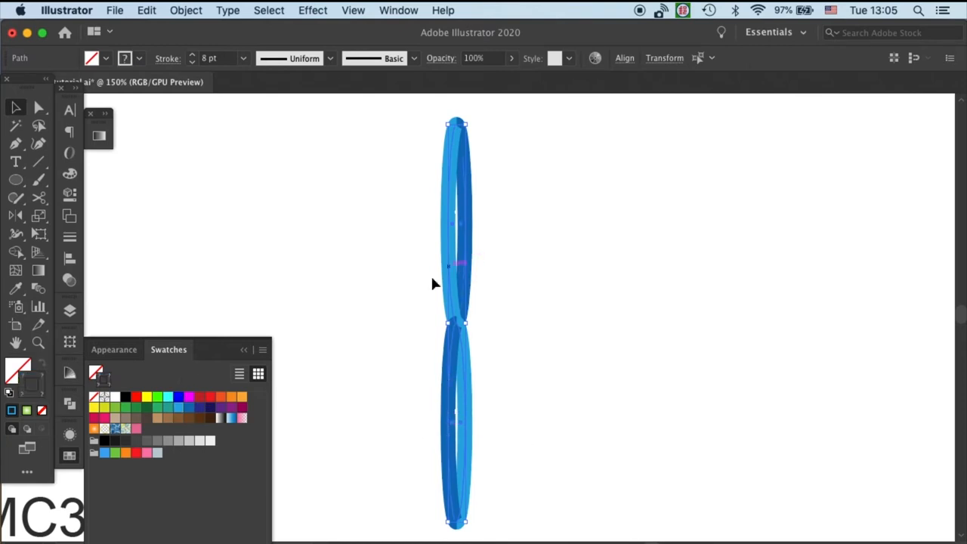
{"action": "left_click", "coordinate": [115, 349]}
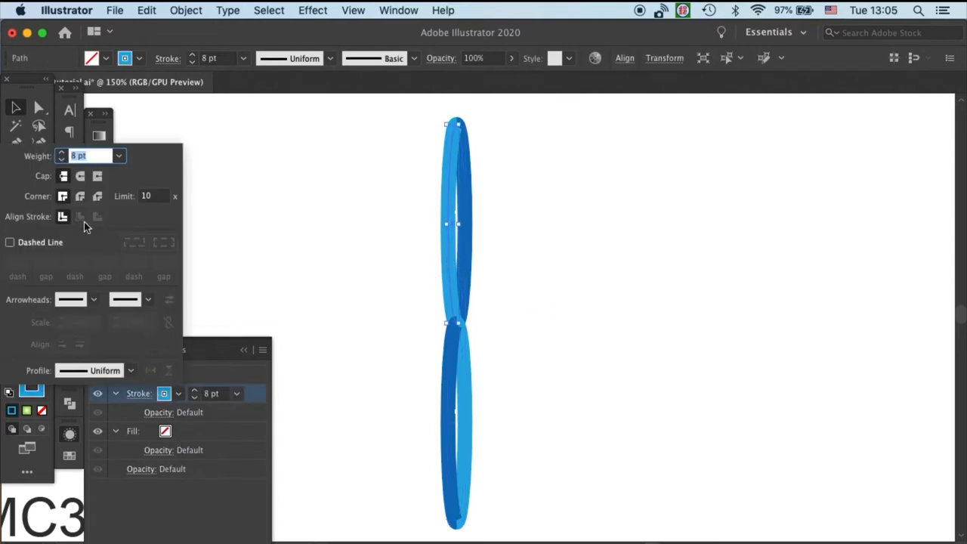
{"action": "left_click", "coordinate": [80, 175]}
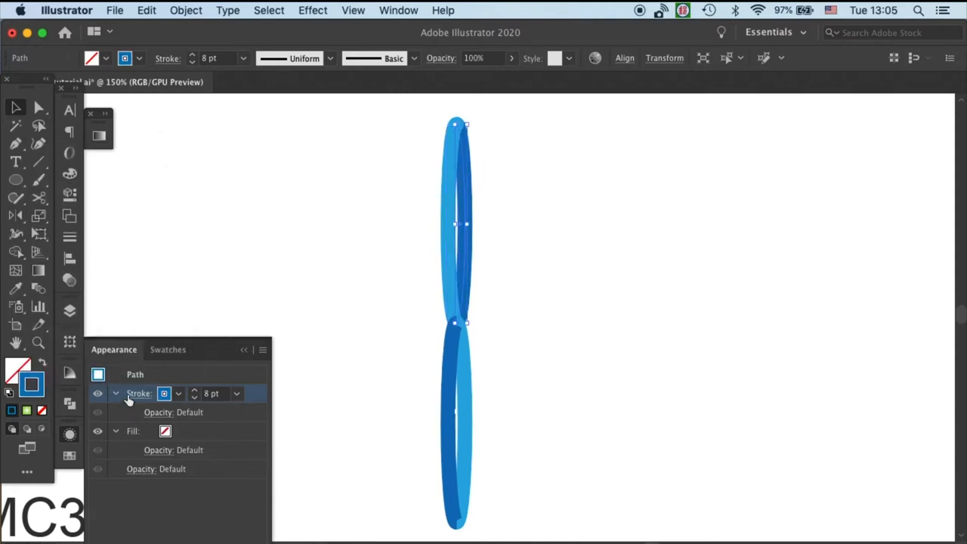
{"action": "left_click", "coordinate": [139, 392]}
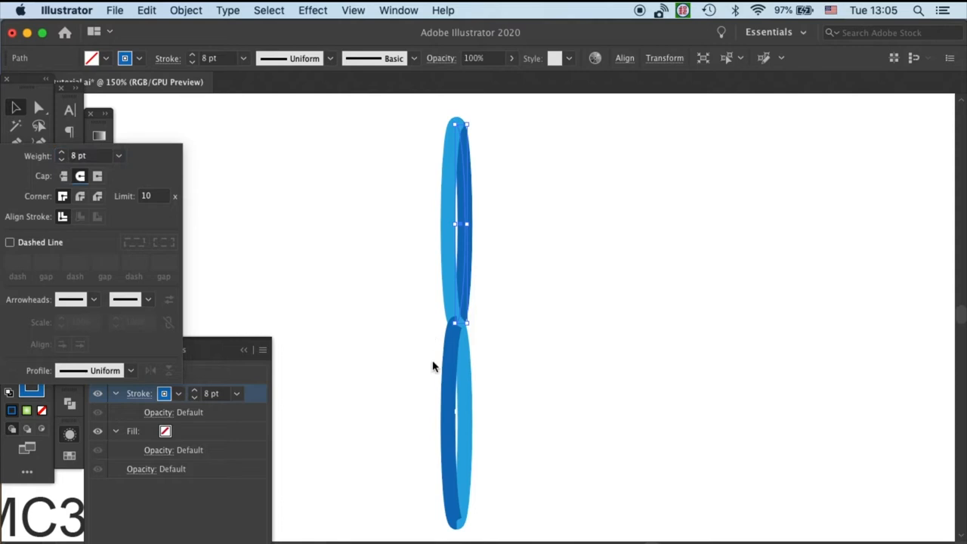
{"action": "left_click", "coordinate": [435, 367]}
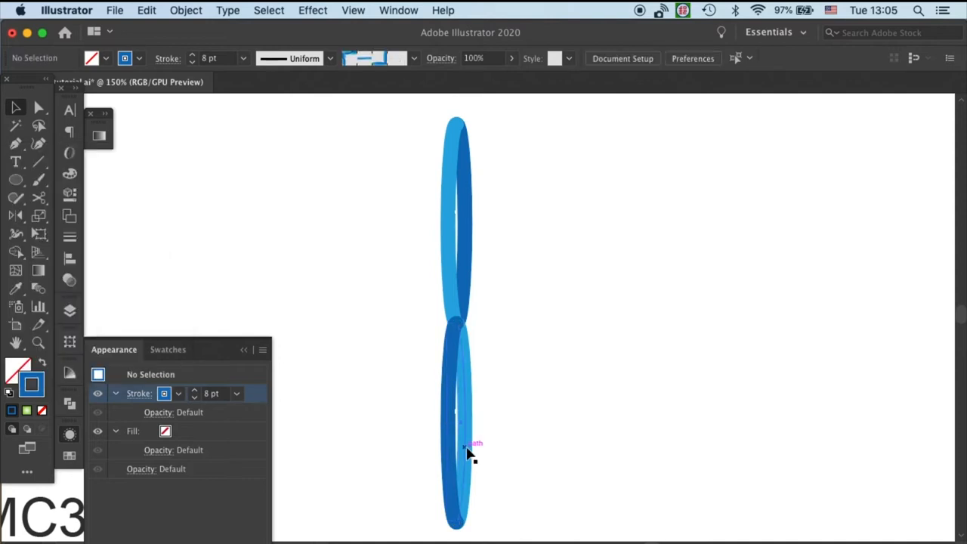
{"action": "left_click", "coordinate": [467, 446]}
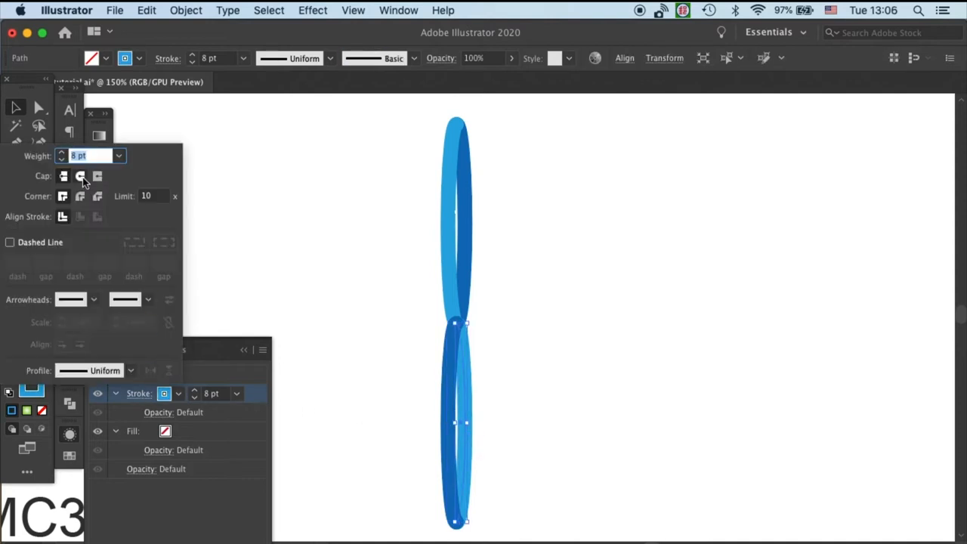
{"action": "left_click", "coordinate": [539, 296]}
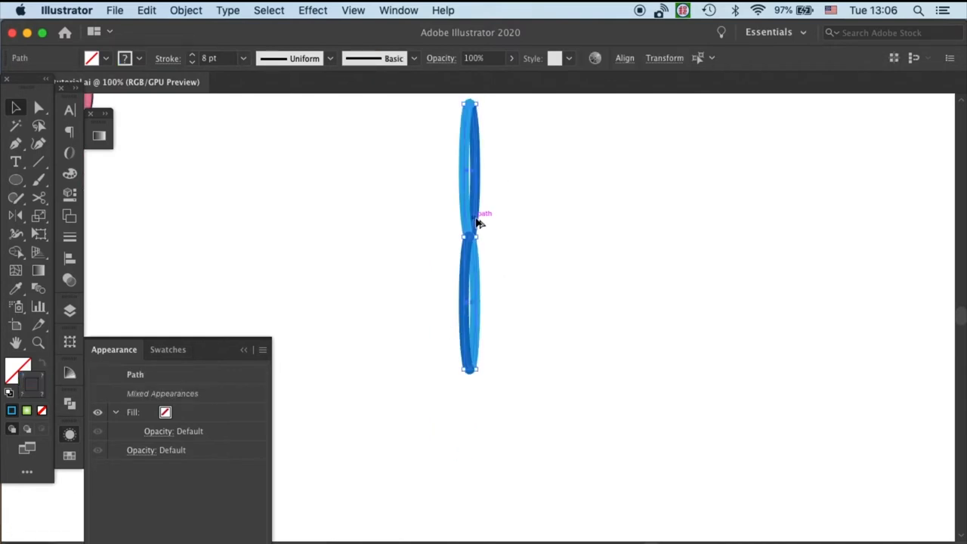
Repeat the blue twisted pair further down into a longer vertical chain.
{"action": "left_click_drag", "start_coordinate": [469, 227], "coordinate": [469, 486]}
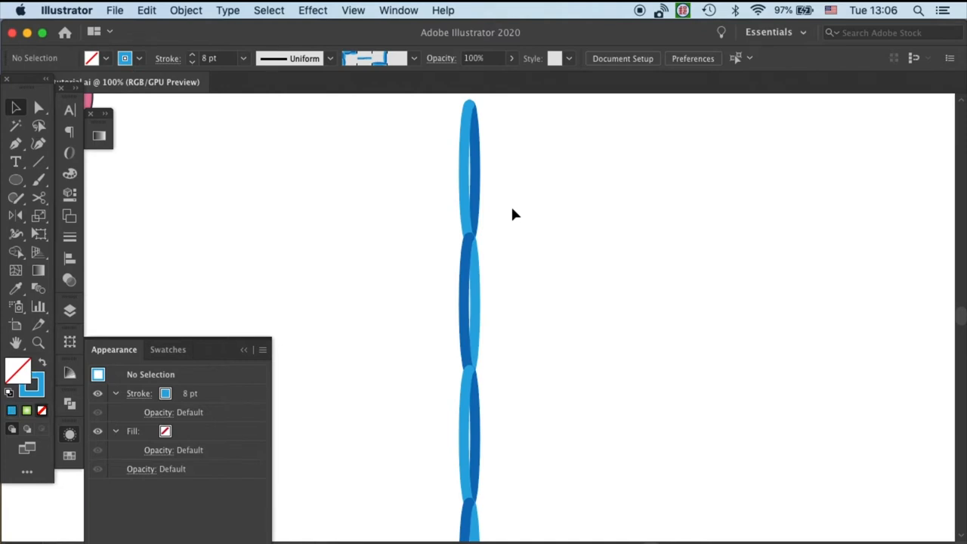
{"action": "mouse_move", "coordinate": [484, 196]}
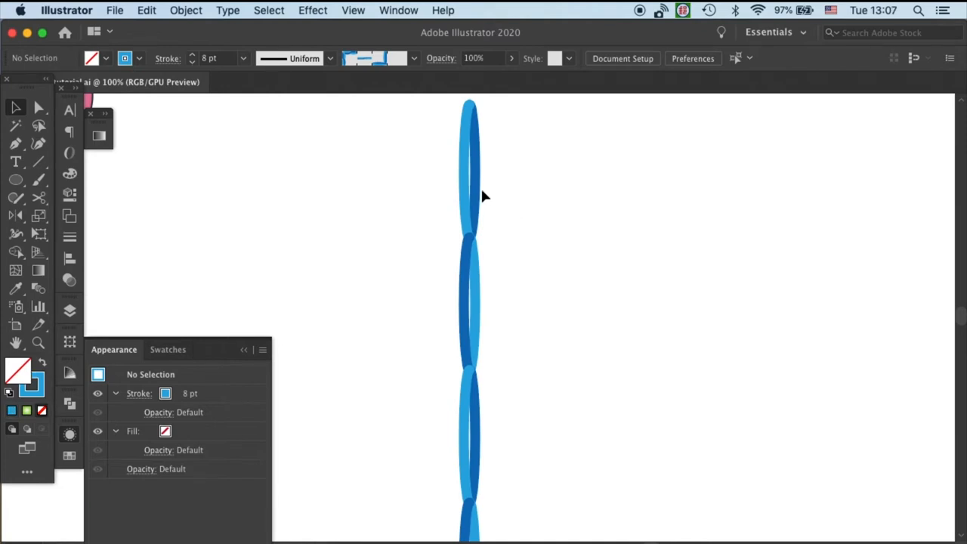
{"action": "mouse_move", "coordinate": [485, 184]}
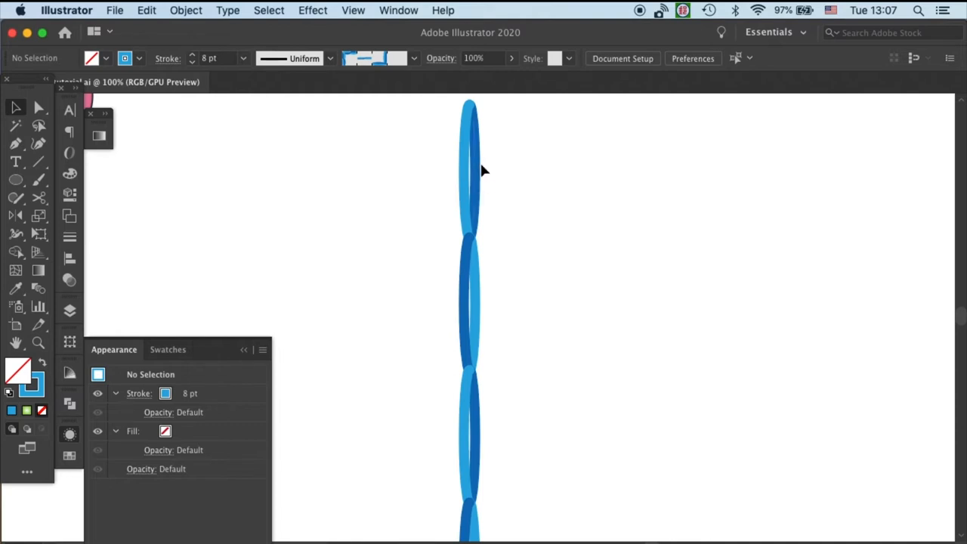
Expand the blue chain's strokes into grouped filled shapes via Object > Expand.
{"action": "left_click", "coordinate": [468, 294]}
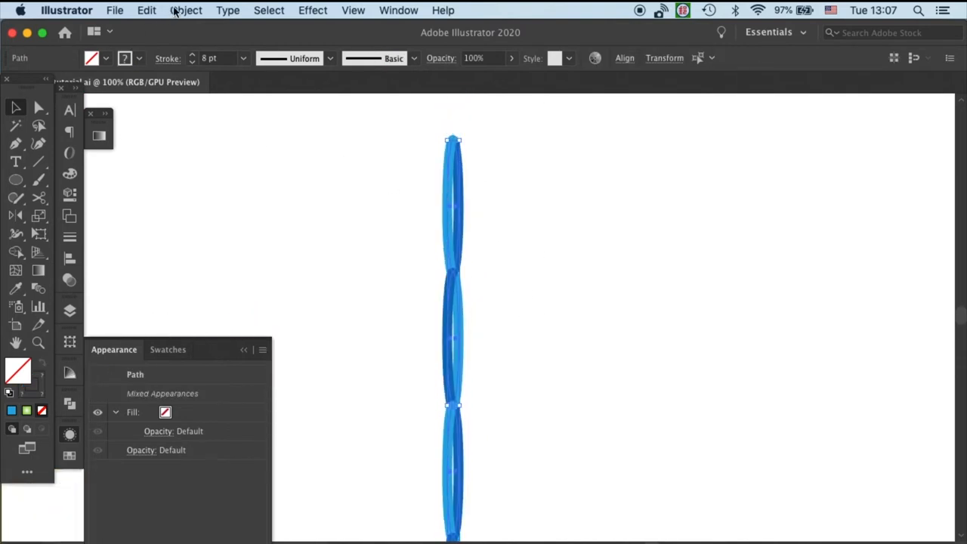
{"action": "left_click", "coordinate": [184, 9]}
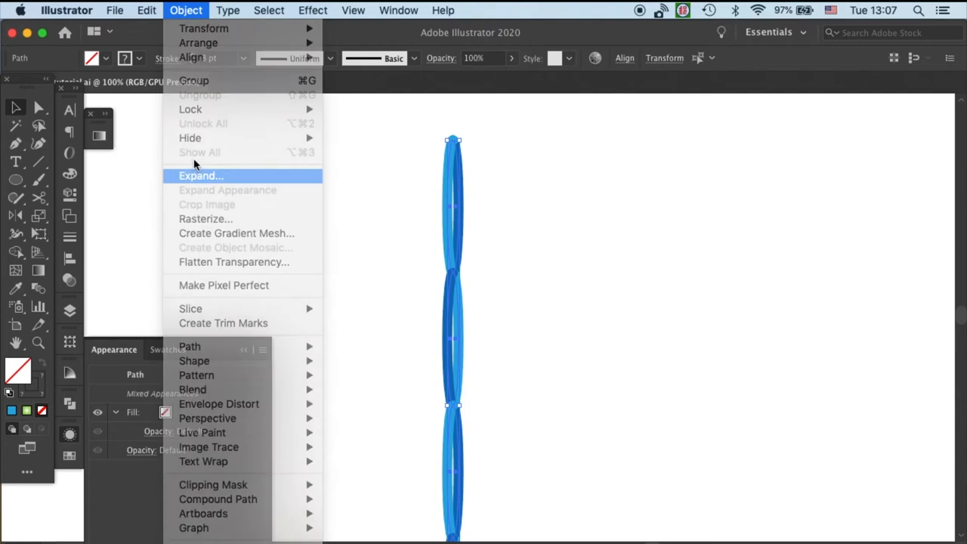
{"action": "left_click", "coordinate": [201, 175]}
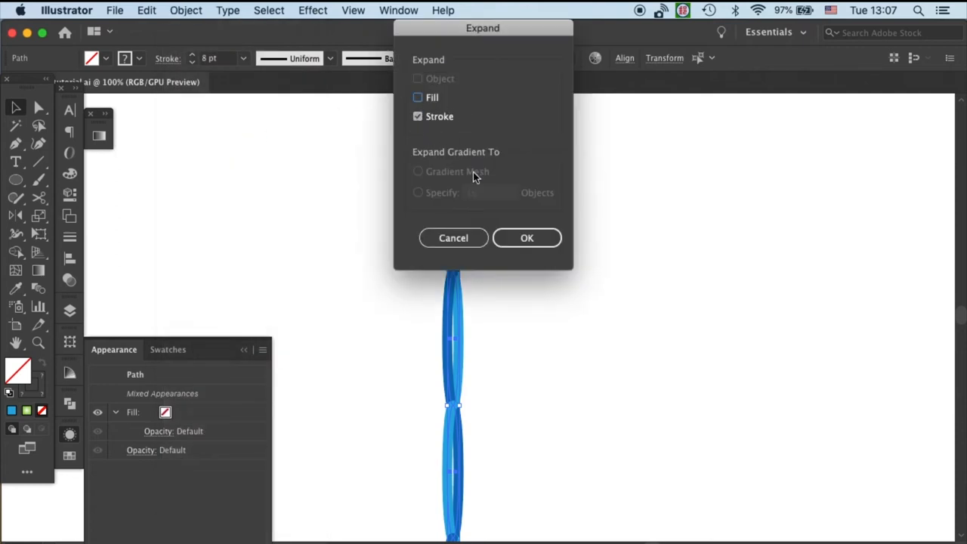
{"action": "left_click", "coordinate": [526, 237]}
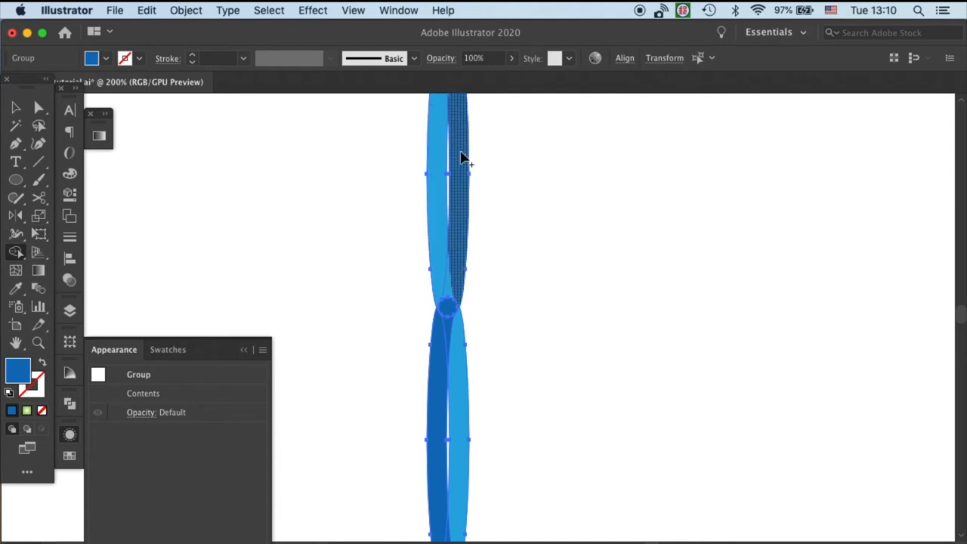
{"action": "mouse_move", "coordinate": [462, 219]}
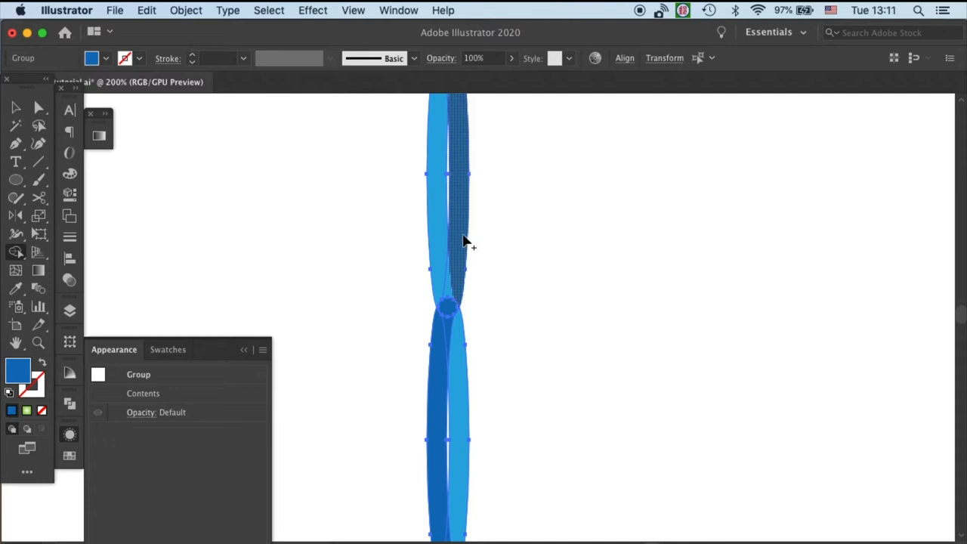
{"action": "mouse_move", "coordinate": [459, 280]}
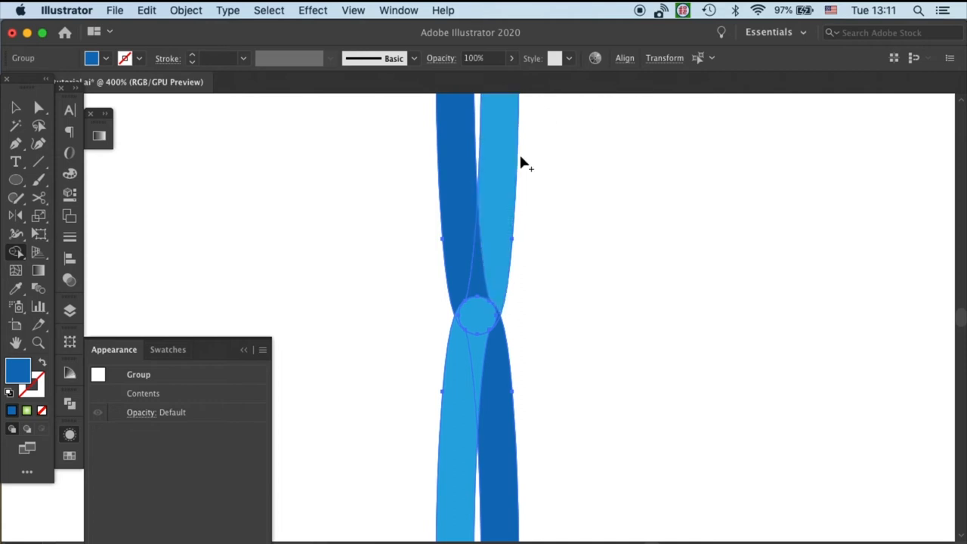
Fill the crossing strand sections dark blue so the strands look intertwined.
{"action": "left_click", "coordinate": [454, 166]}
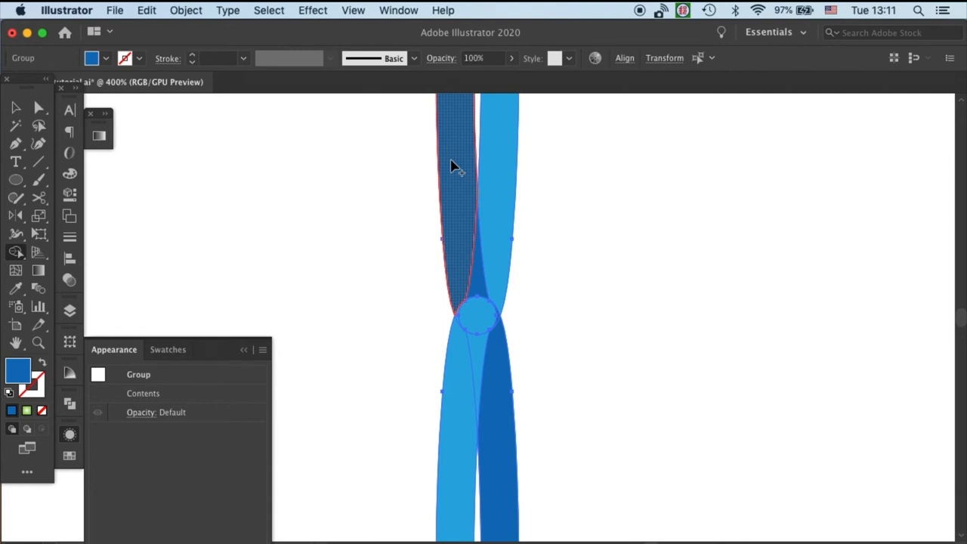
{"action": "mouse_move", "coordinate": [453, 172]}
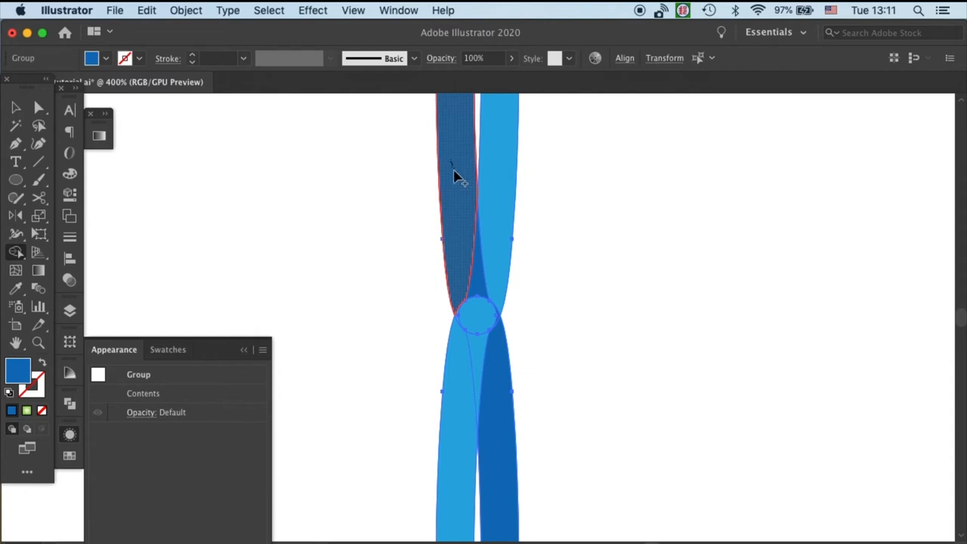
{"action": "mouse_move", "coordinate": [471, 264]}
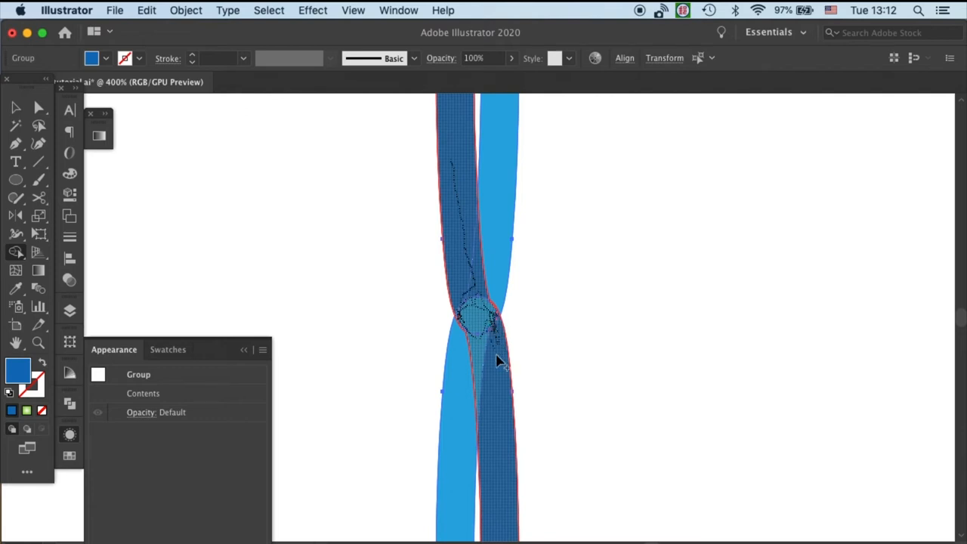
{"action": "mouse_move", "coordinate": [502, 415]}
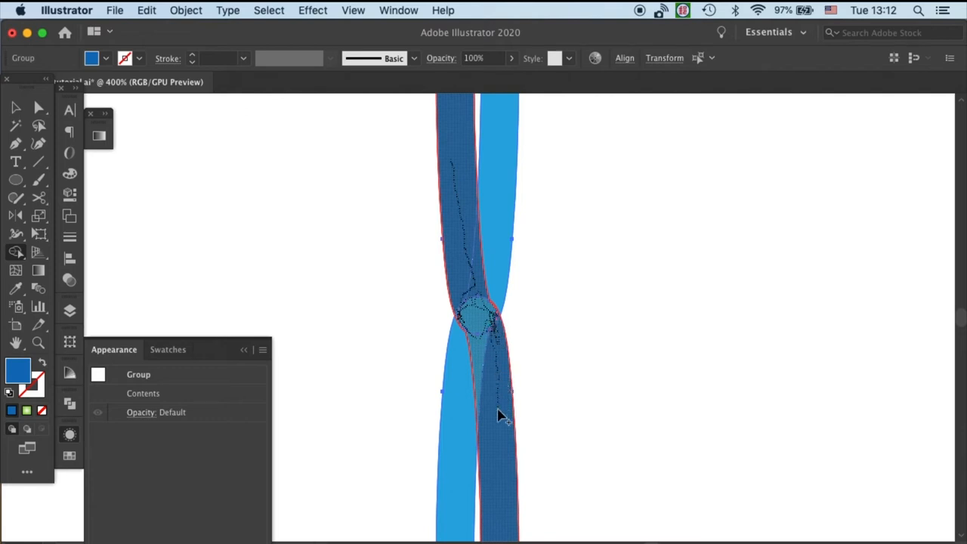
{"action": "left_click", "coordinate": [17, 108]}
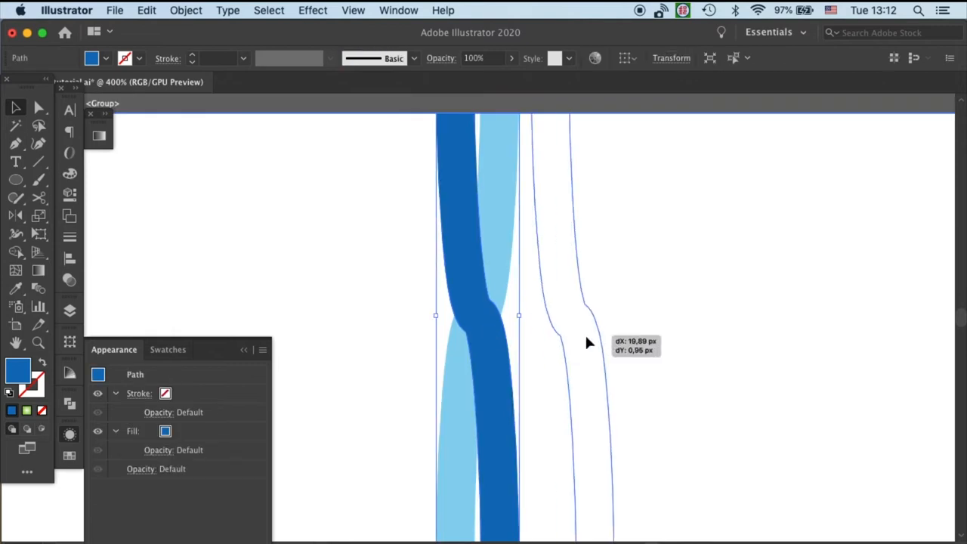
{"action": "left_click", "coordinate": [610, 326]}
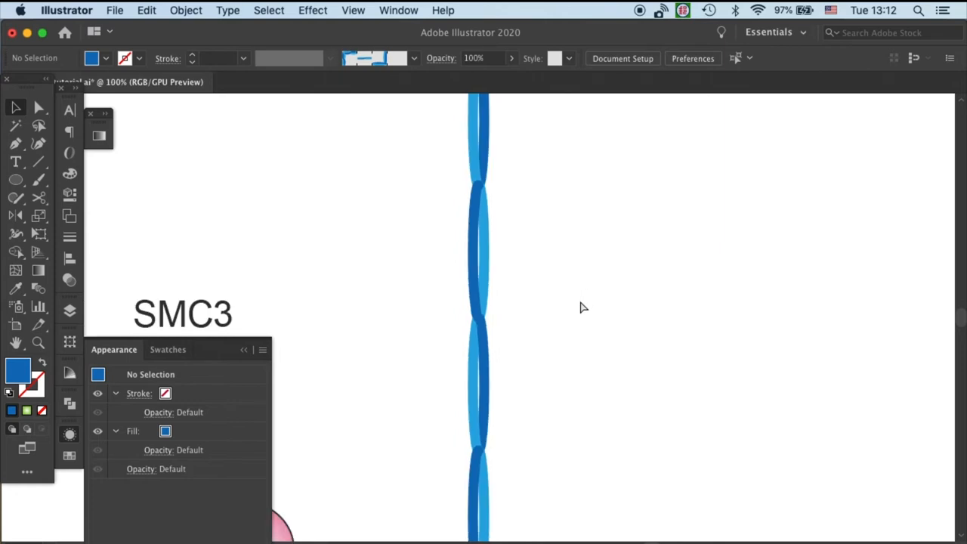
{"action": "mouse_move", "coordinate": [580, 260]}
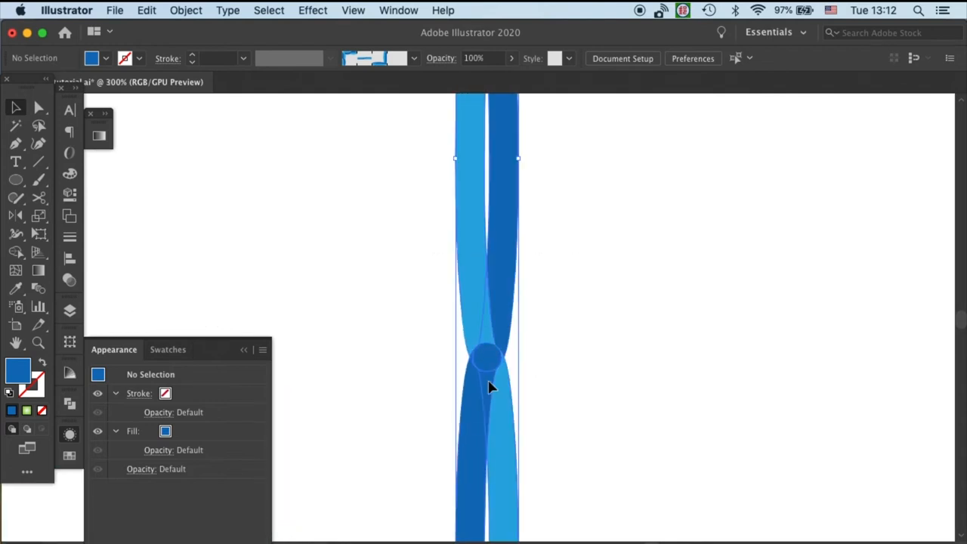
Recolour the strand section at the crossing light blue so light and dark alternate.
{"action": "left_click", "coordinate": [486, 386]}
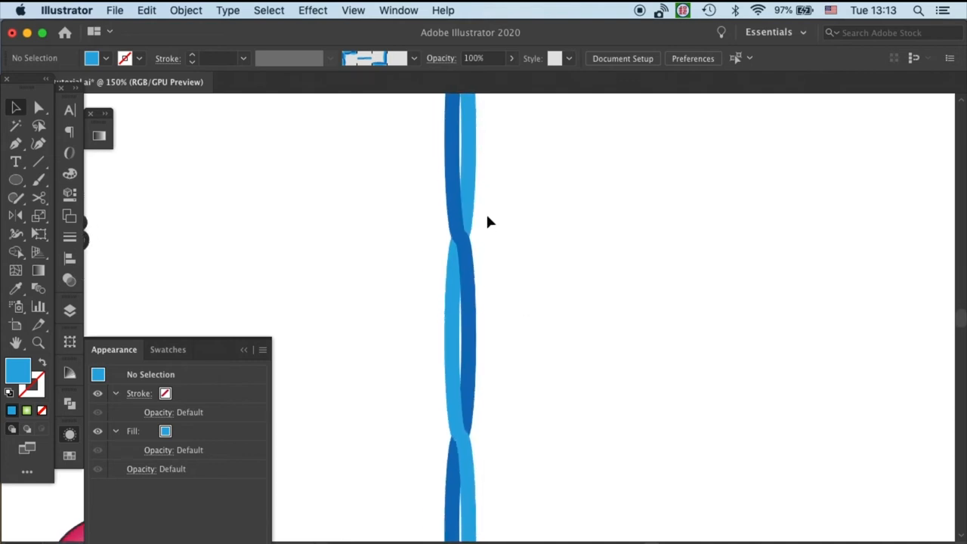
{"action": "mouse_move", "coordinate": [453, 127]}
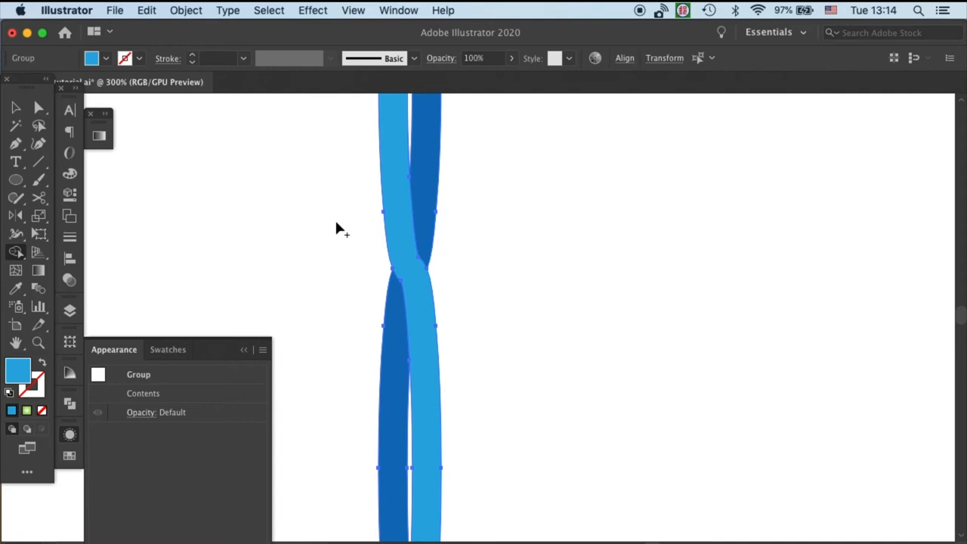
Place a duplicate of the twisted blue strand to the right of the original.
{"action": "left_click", "coordinate": [597, 227]}
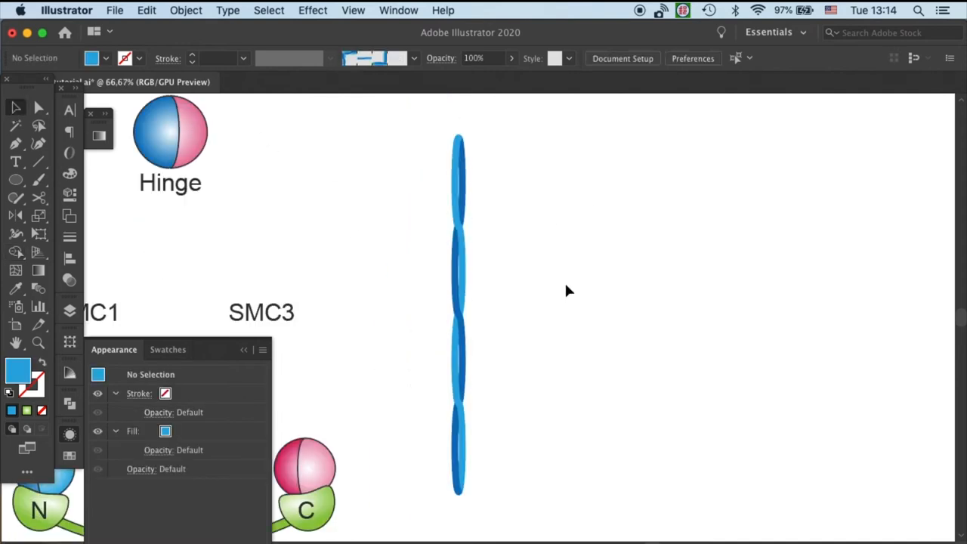
{"action": "mouse_move", "coordinate": [470, 145]}
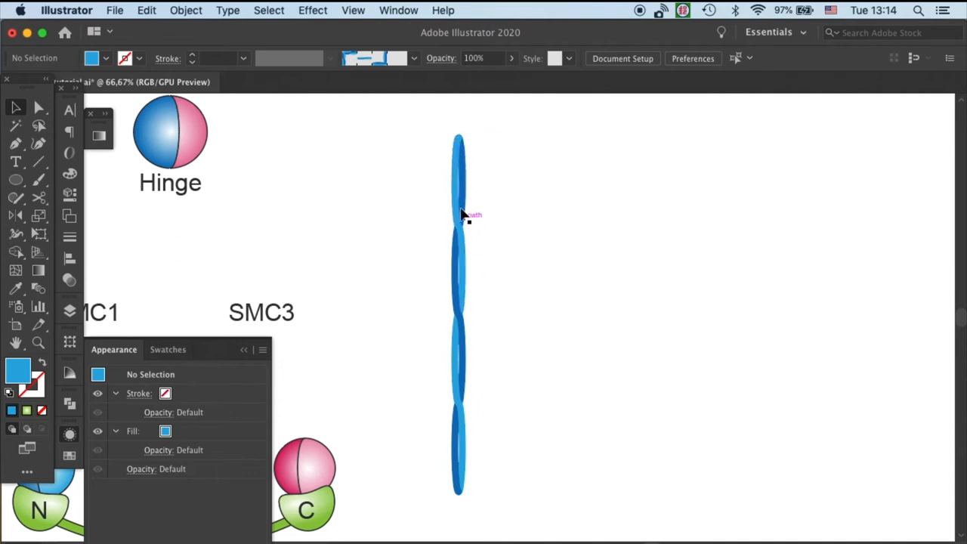
{"action": "mouse_move", "coordinate": [498, 257]}
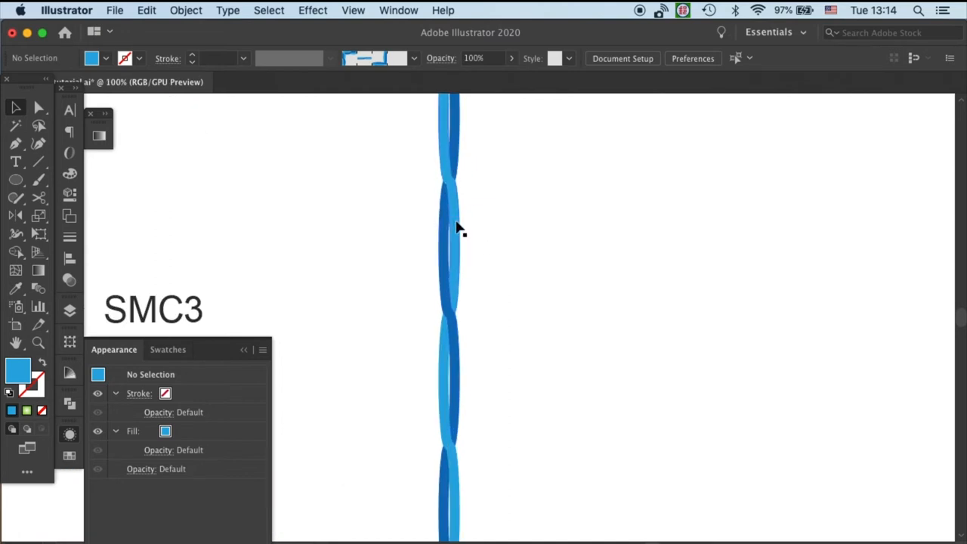
{"action": "mouse_move", "coordinate": [461, 294]}
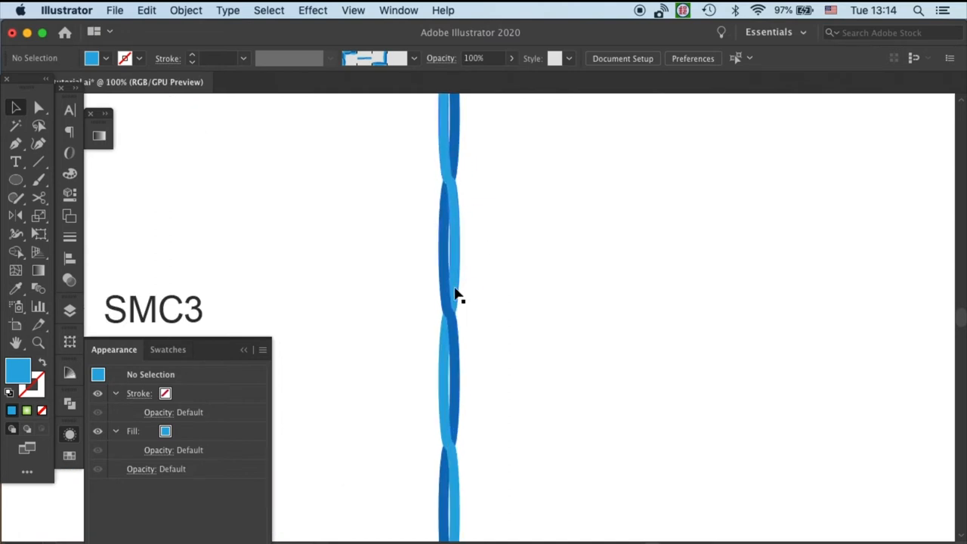
{"action": "scroll", "scroll_direction": "down", "scroll_amount": 3}
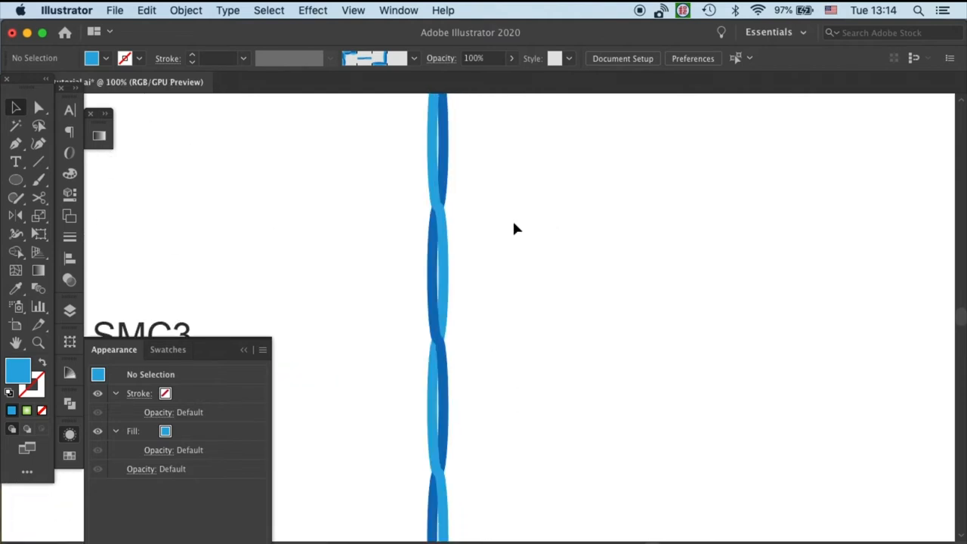
{"action": "mouse_move", "coordinate": [393, 234]}
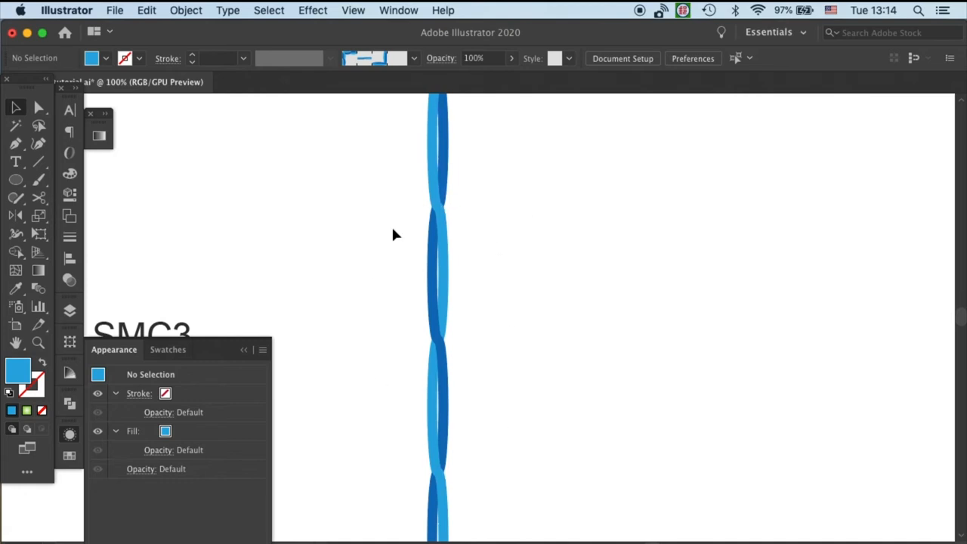
{"action": "mouse_move", "coordinate": [489, 209]}
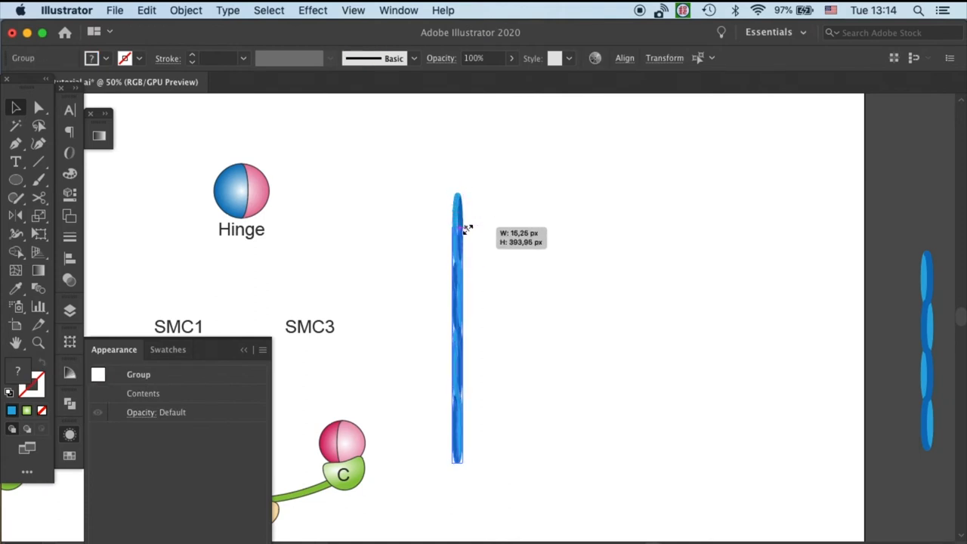
{"action": "left_click", "coordinate": [510, 307]}
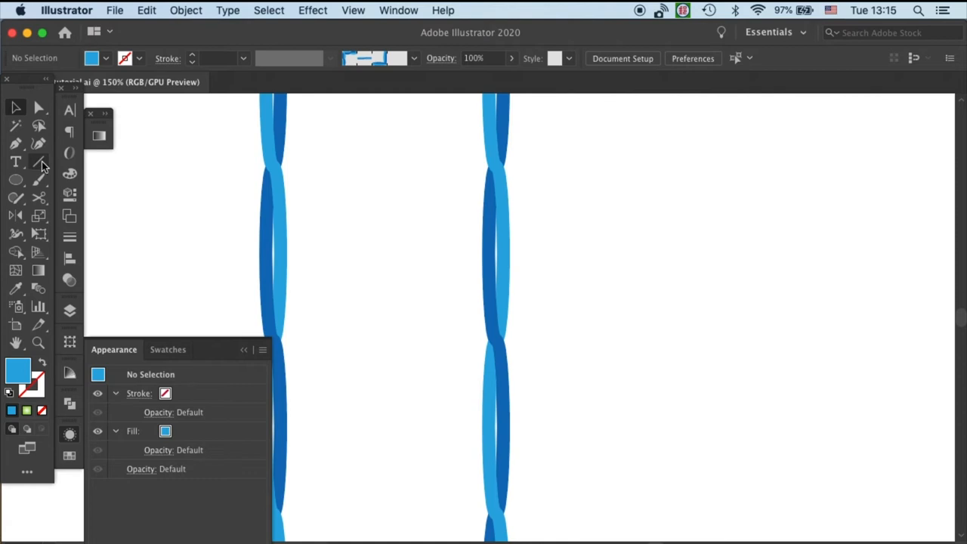
Frame one twist repeat with a rectangle and cut it free with Pathfinder Divide.
{"action": "left_click", "coordinate": [16, 180]}
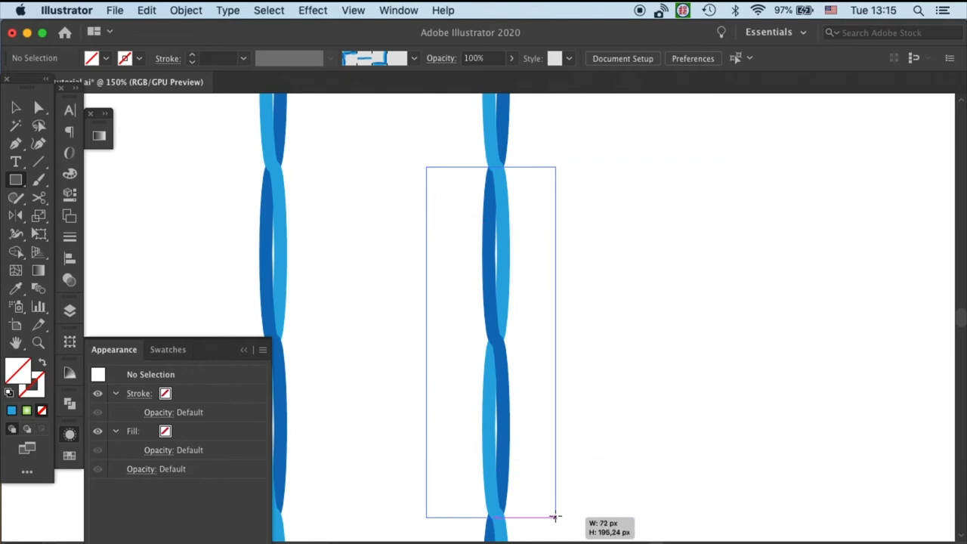
{"action": "left_click_drag", "start_coordinate": [426, 166], "coordinate": [557, 516]}
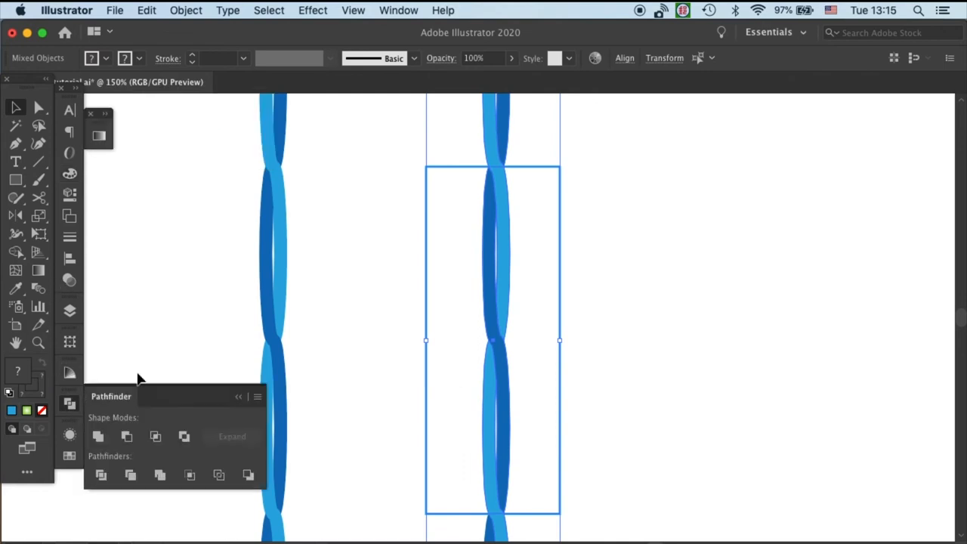
{"action": "mouse_move", "coordinate": [99, 474]}
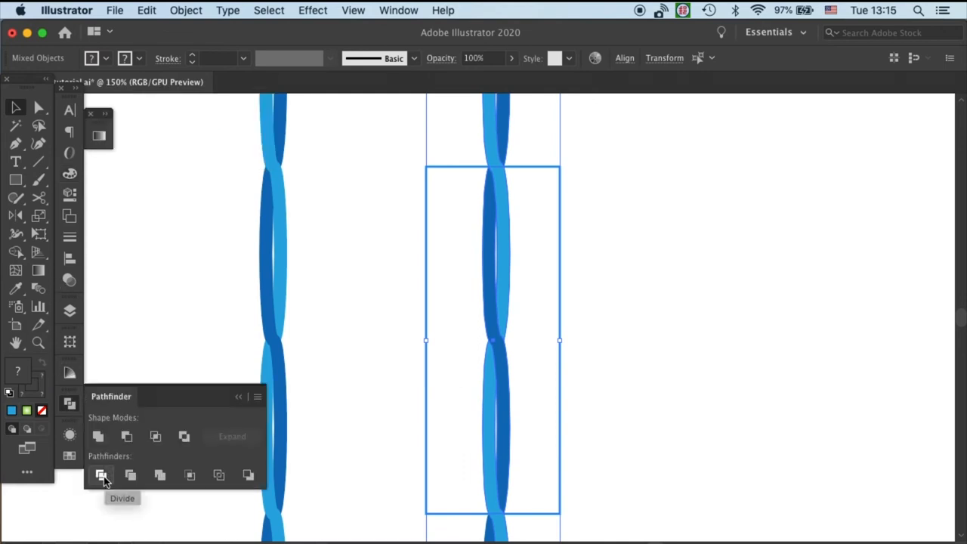
{"action": "left_click", "coordinate": [103, 474]}
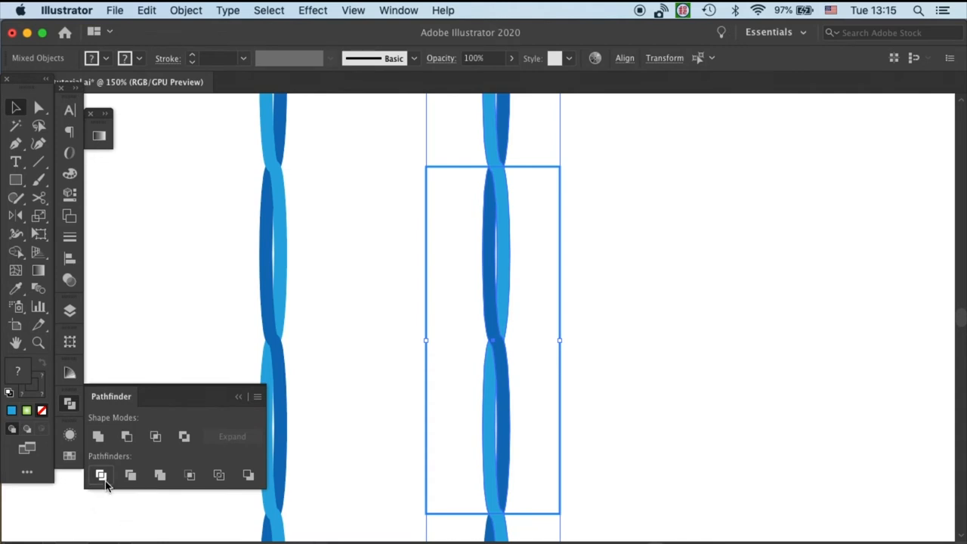
{"action": "left_click", "coordinate": [99, 475]}
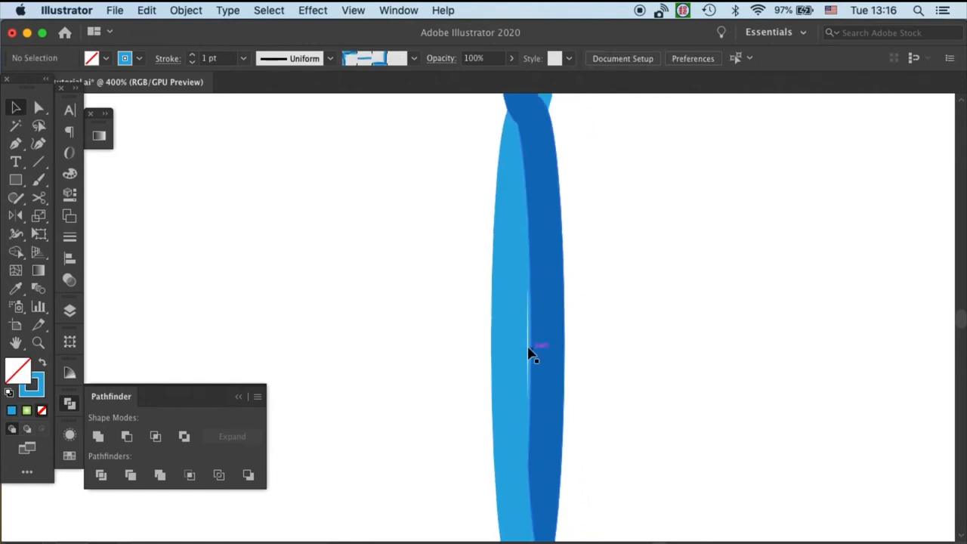
{"action": "left_click", "coordinate": [528, 355]}
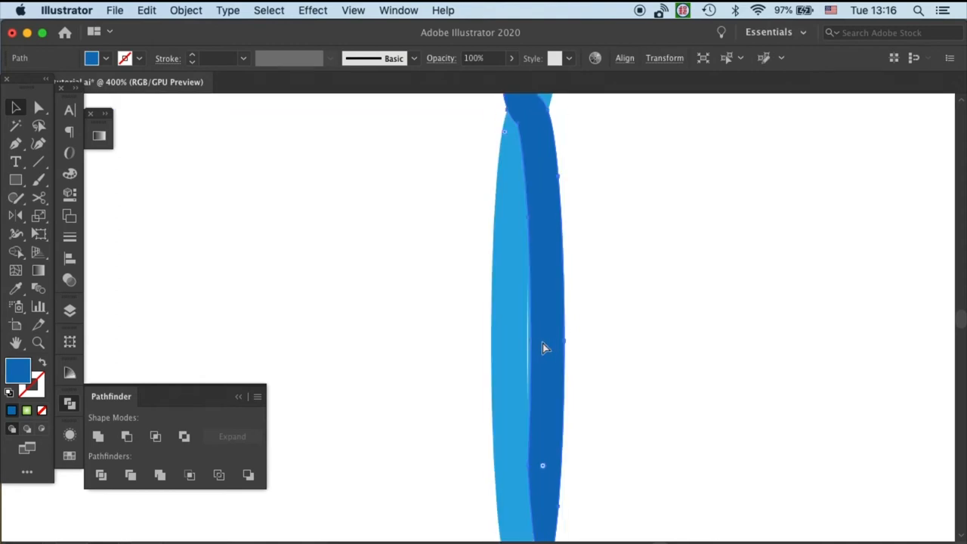
{"action": "left_click", "coordinate": [542, 348]}
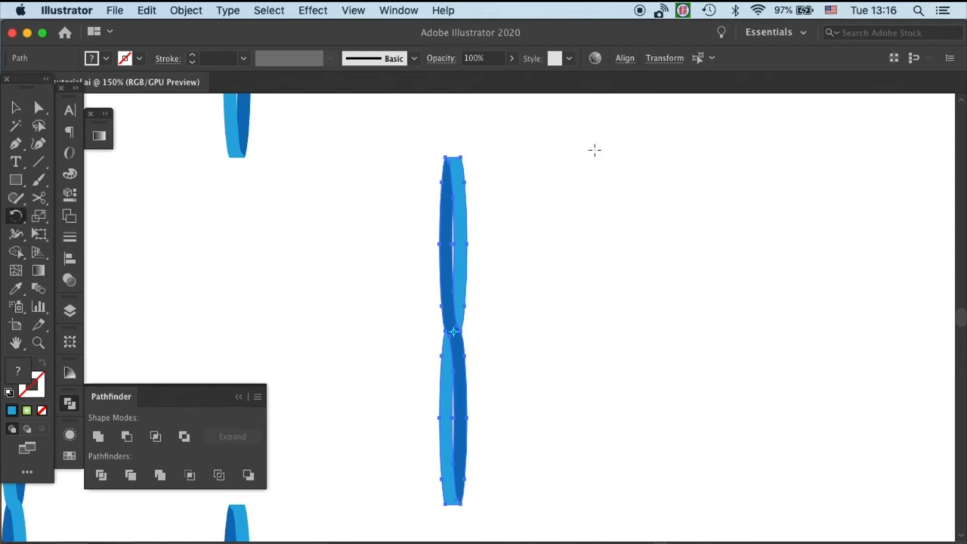
{"action": "mouse_move", "coordinate": [16, 218]}
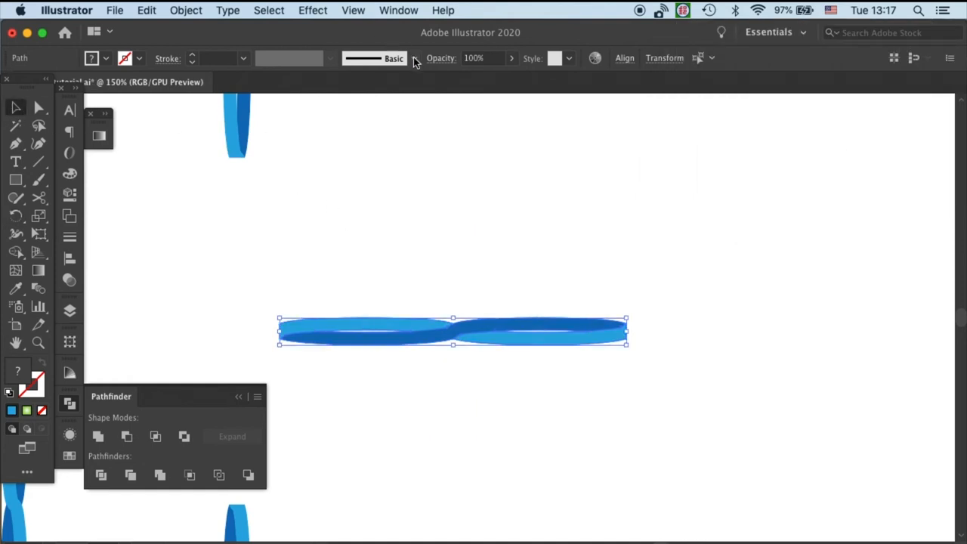
Save the two-link twist tile as a new Pattern Brush with auto-sliced outer and auto inner corner tiles.
{"action": "left_click", "coordinate": [414, 72]}
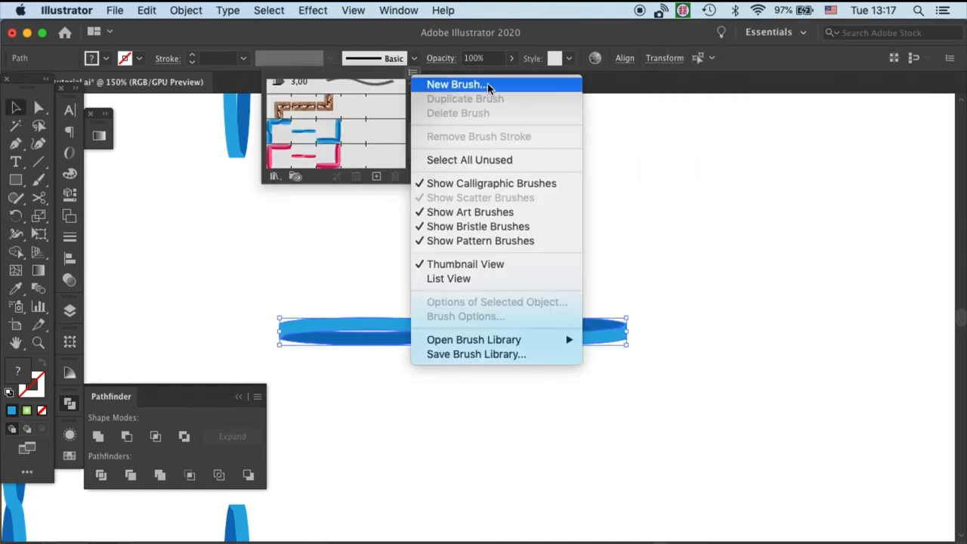
{"action": "left_click", "coordinate": [454, 85]}
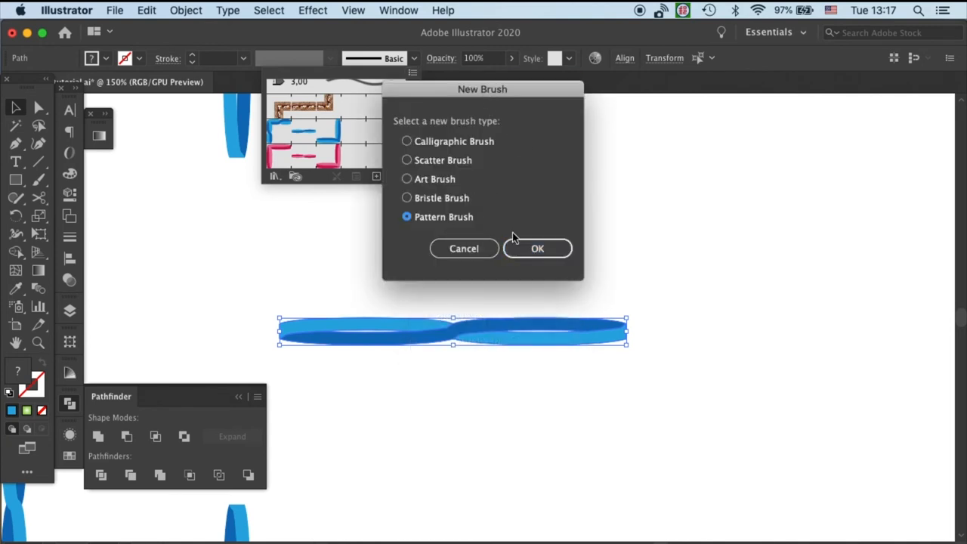
{"action": "left_click", "coordinate": [538, 248]}
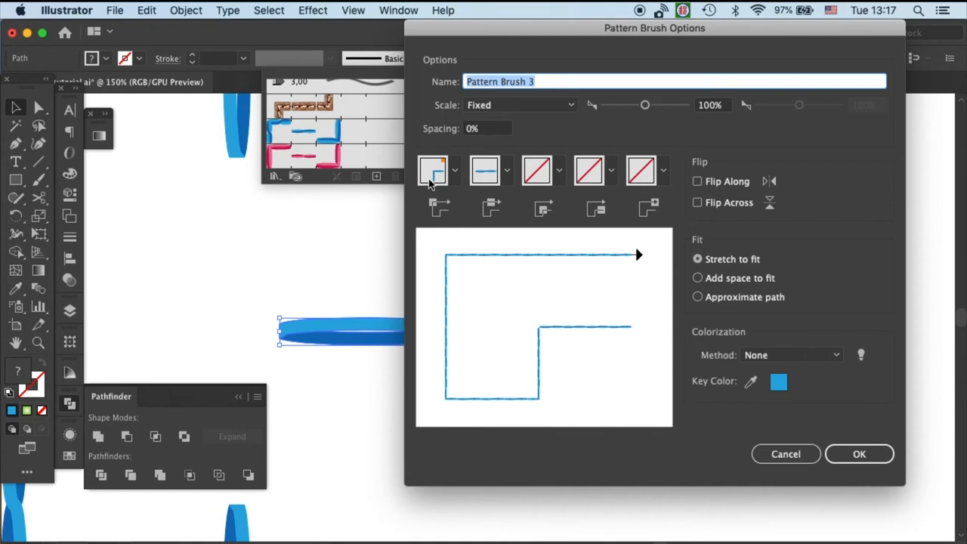
{"action": "left_click", "coordinate": [454, 171]}
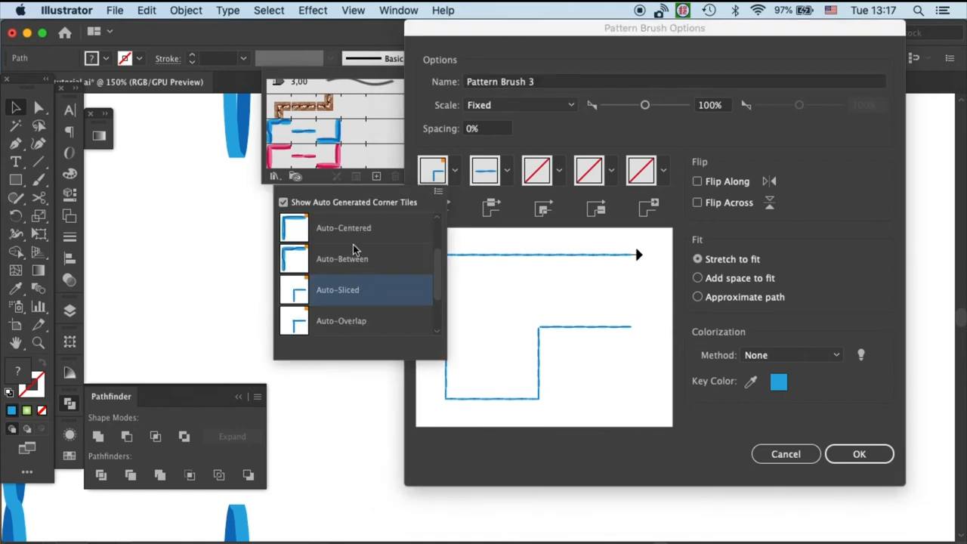
{"action": "left_click", "coordinate": [559, 170]}
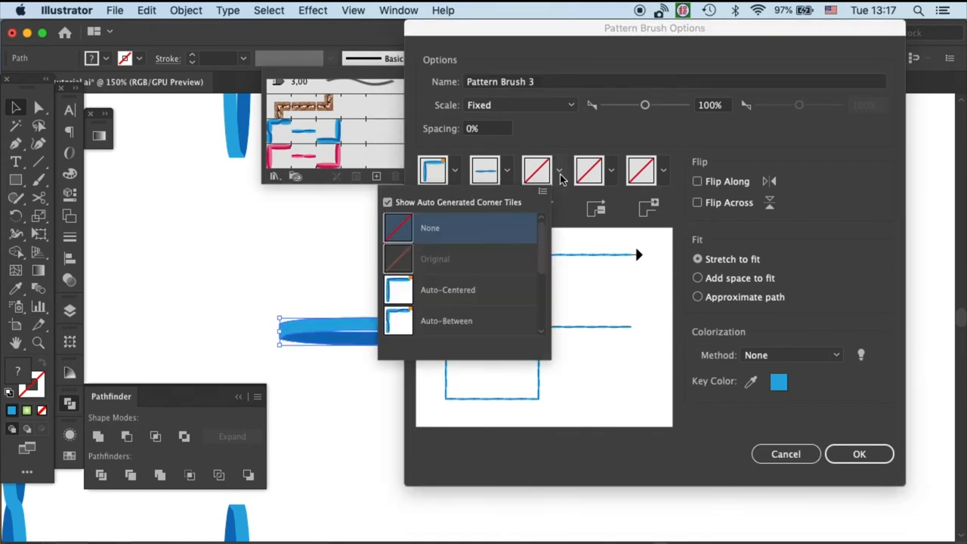
{"action": "left_click", "coordinate": [447, 290]}
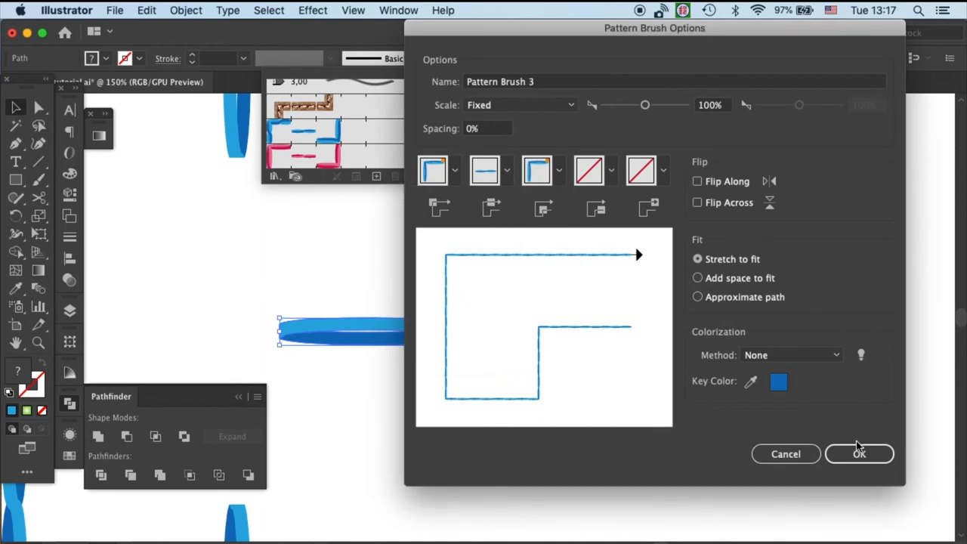
{"action": "left_click", "coordinate": [858, 453]}
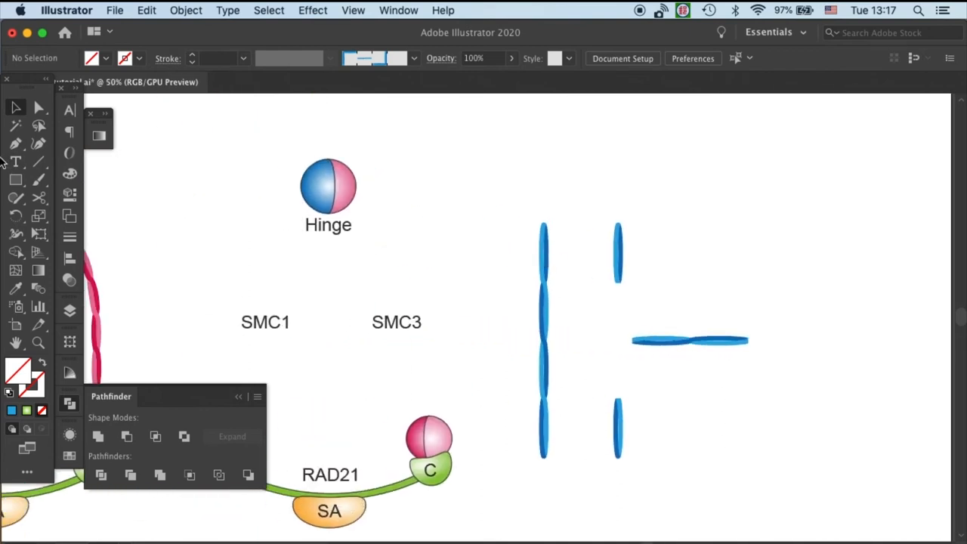
Draw the ring ellipse with the twisted blue pattern brush at 0.75 pt stroke.
{"action": "left_click", "coordinate": [15, 180]}
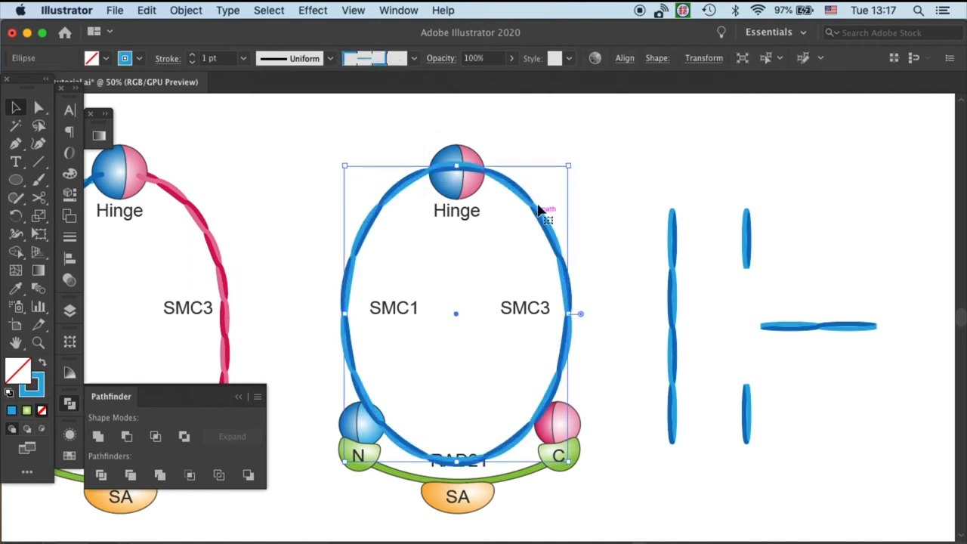
{"action": "left_click", "coordinate": [239, 57]}
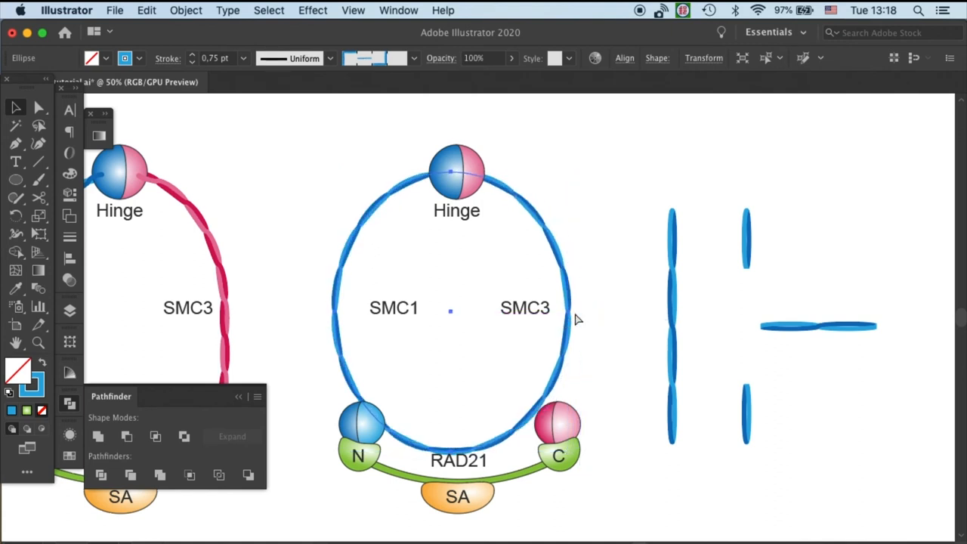
{"action": "left_click", "coordinate": [516, 417]}
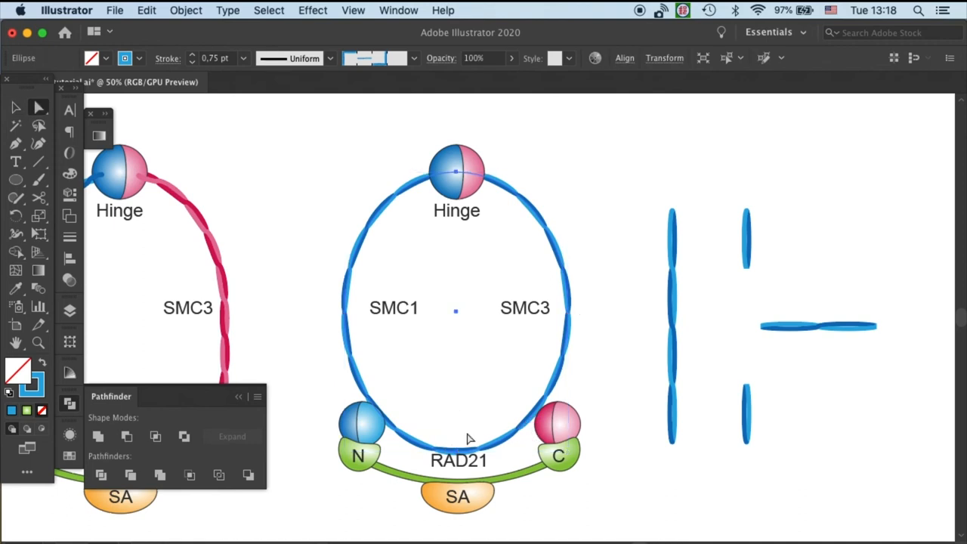
{"action": "mouse_move", "coordinate": [559, 274]}
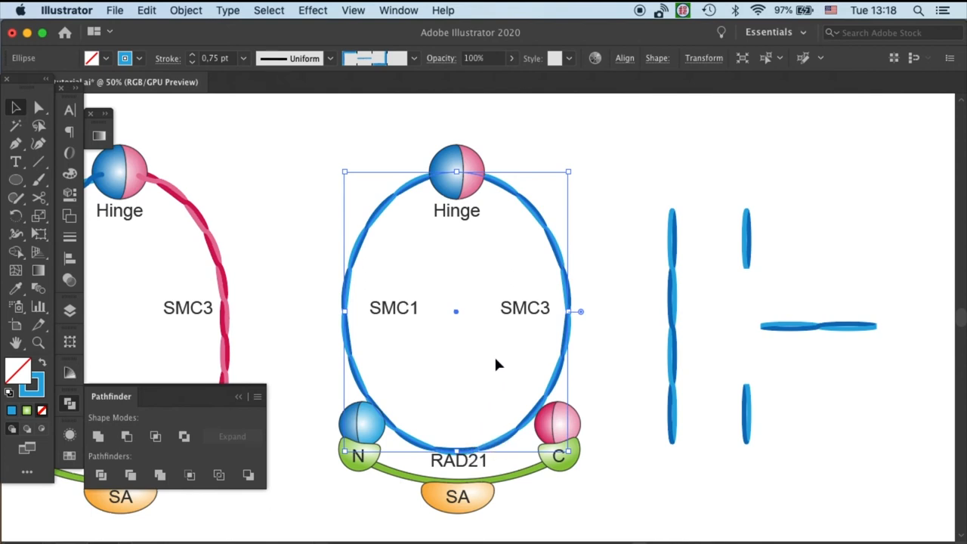
{"action": "mouse_move", "coordinate": [571, 311]}
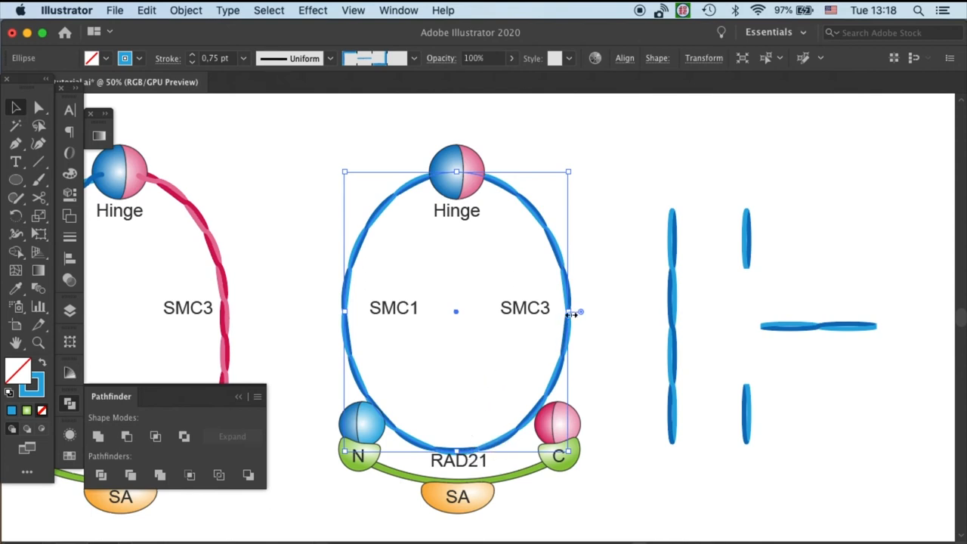
Widen the ring ellipse into a circle spanning the hinge and both heads.
{"action": "left_click_drag", "start_coordinate": [568, 311], "coordinate": [604, 312]}
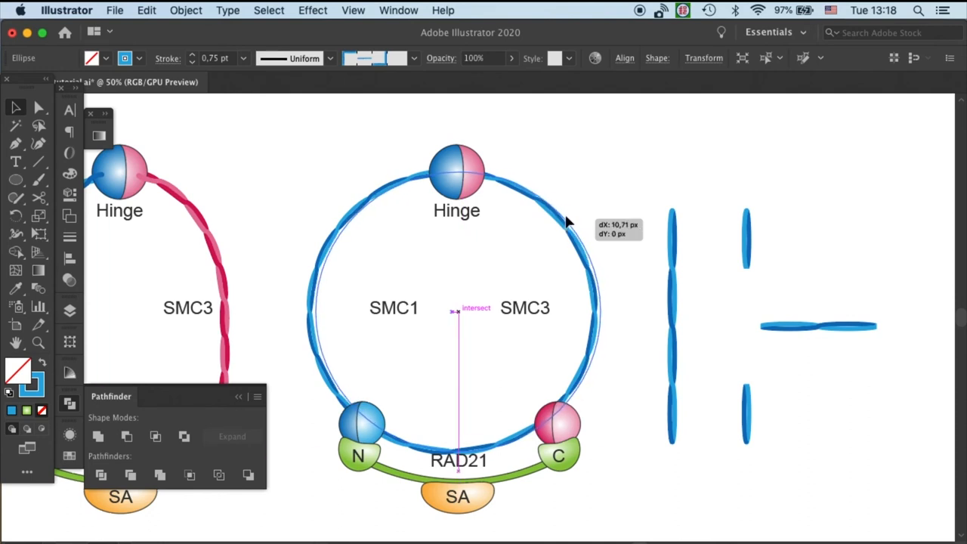
{"action": "left_click", "coordinate": [567, 219]}
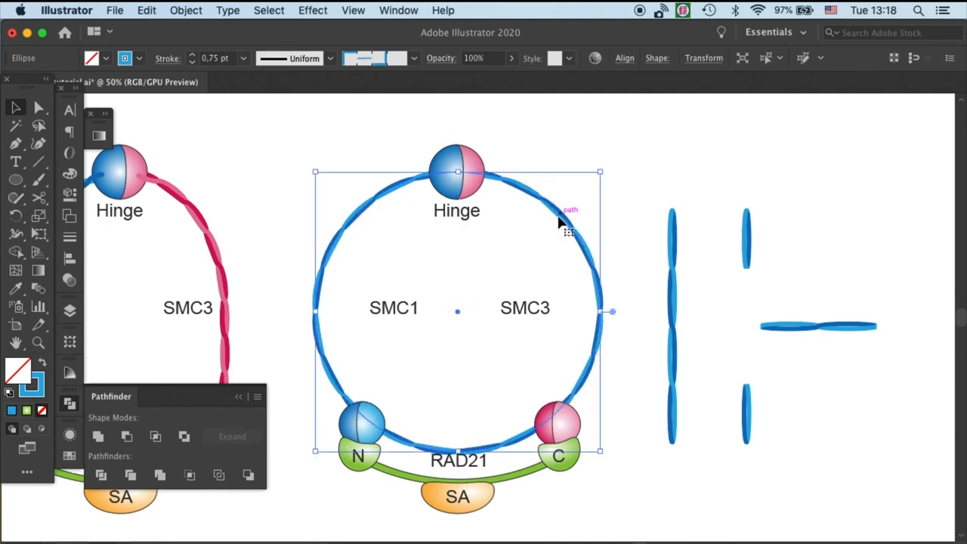
{"action": "scroll", "scroll_direction": "down", "scroll_amount": 3}
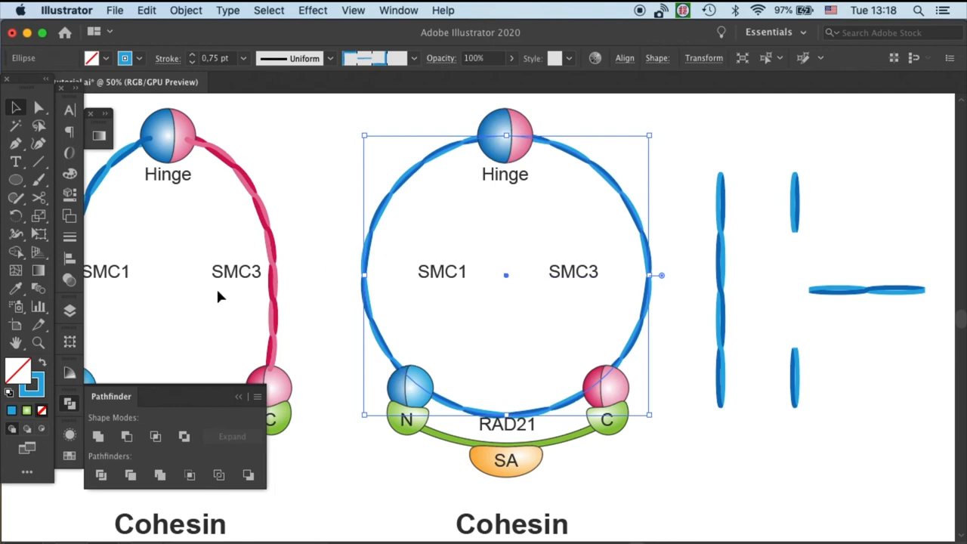
{"action": "mouse_move", "coordinate": [559, 254]}
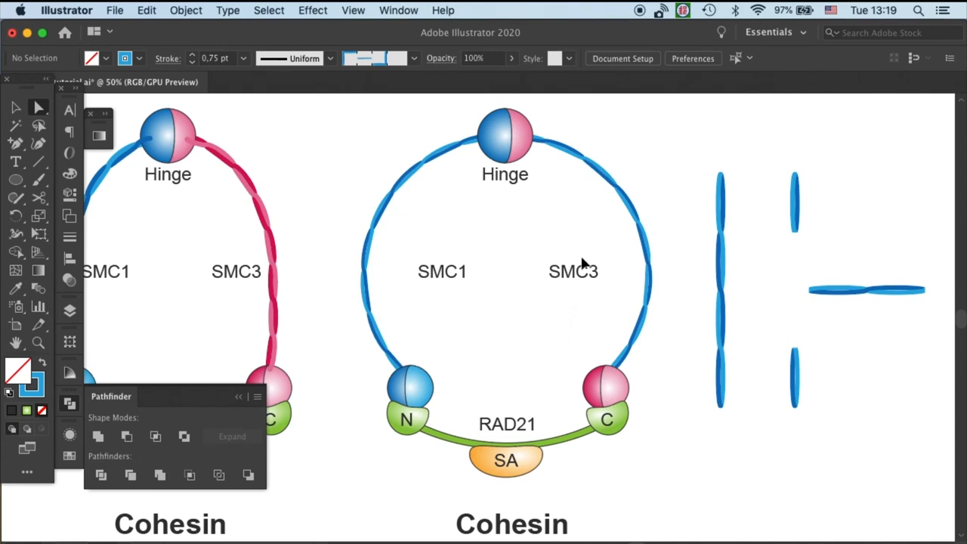
{"action": "mouse_move", "coordinate": [647, 124]}
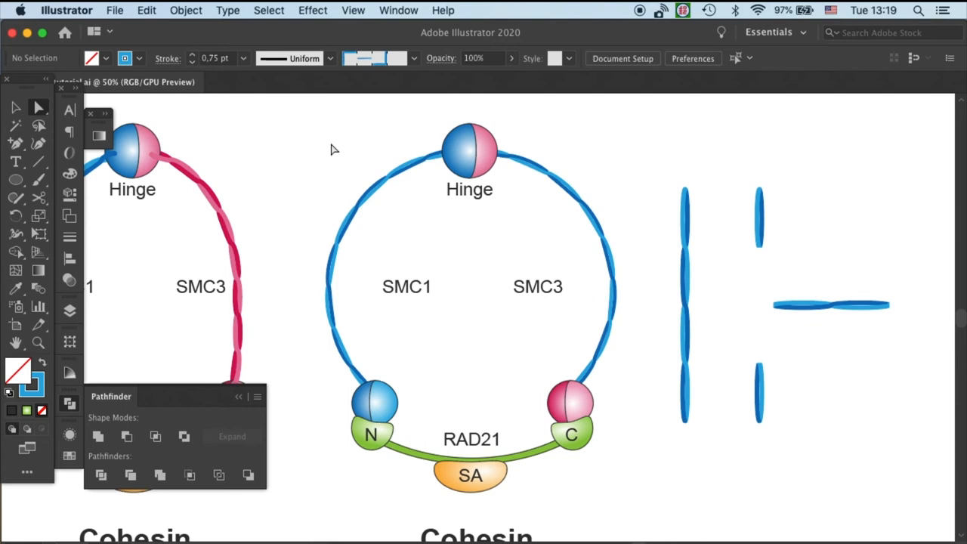
Select the ring path at the hinge after its bottom arc has been deleted.
{"action": "left_click", "coordinate": [471, 148]}
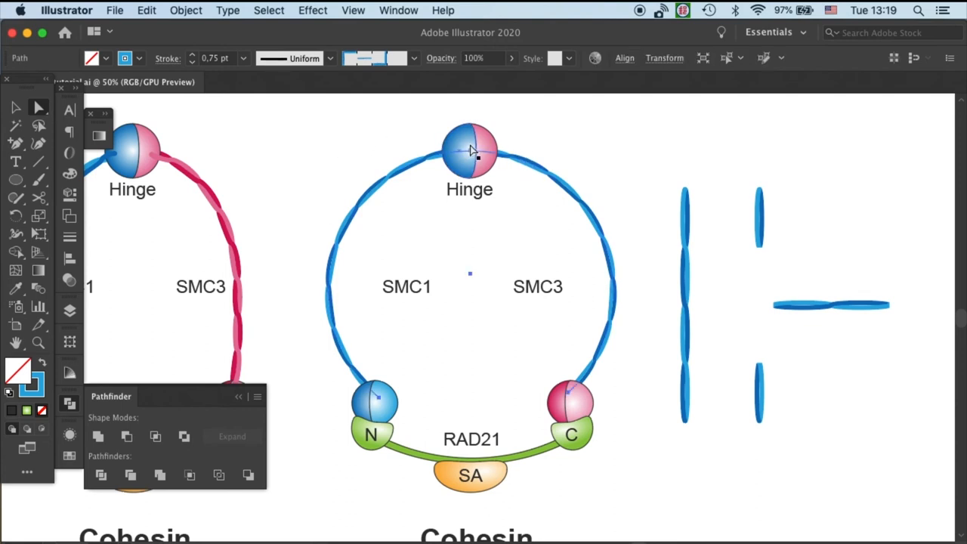
{"action": "left_click", "coordinate": [468, 150]}
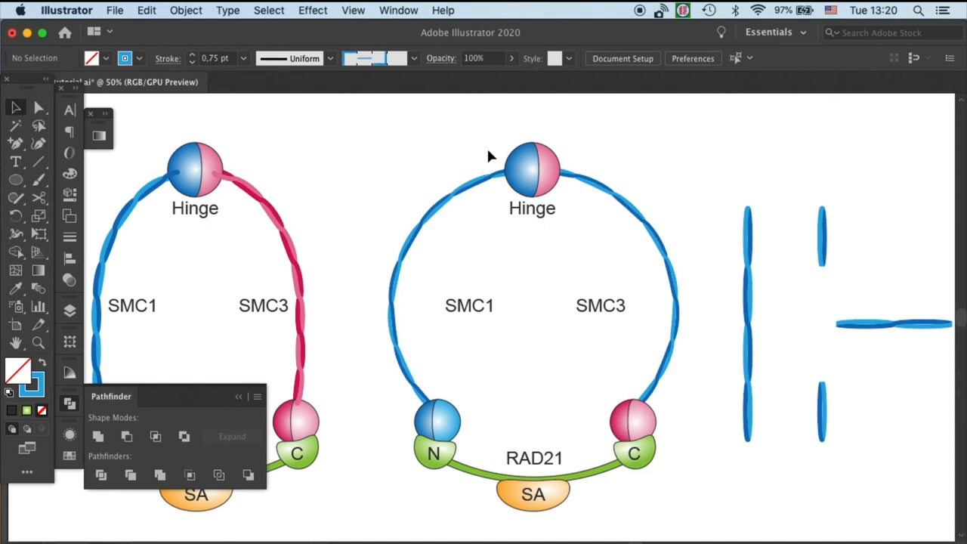
{"action": "mouse_move", "coordinate": [497, 244]}
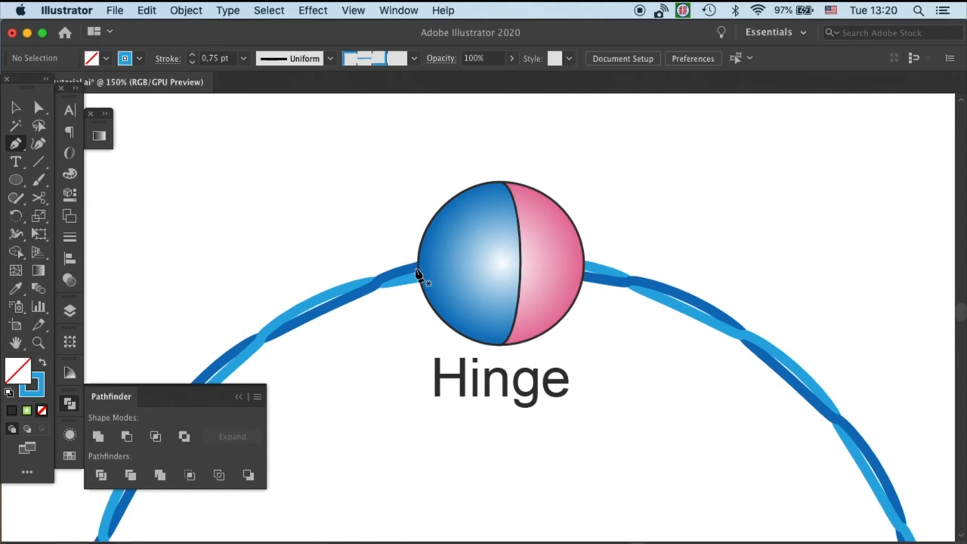
Draw a short curved stroke beside the hinge and set its weight to 5 pt.
{"action": "left_click_drag", "start_coordinate": [420, 275], "coordinate": [401, 211]}
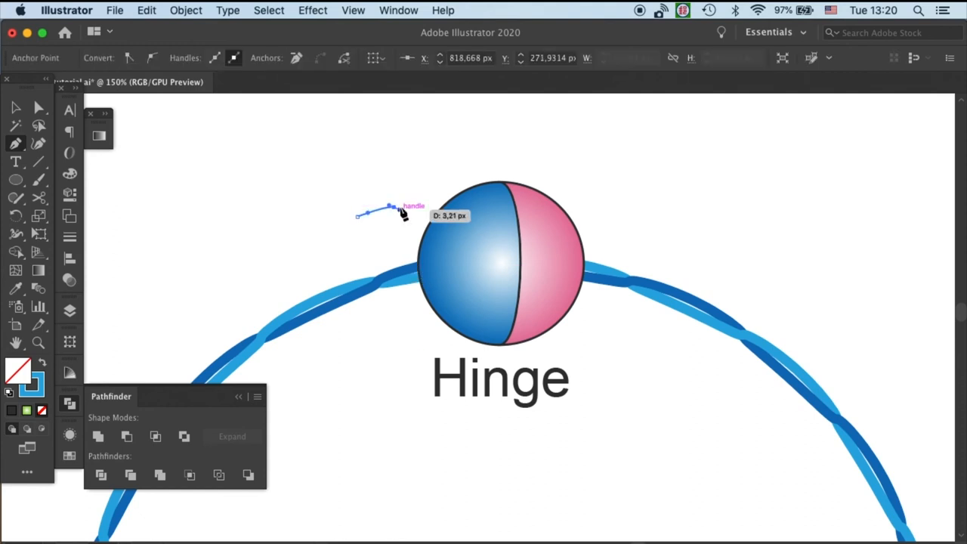
{"action": "left_click", "coordinate": [15, 107]}
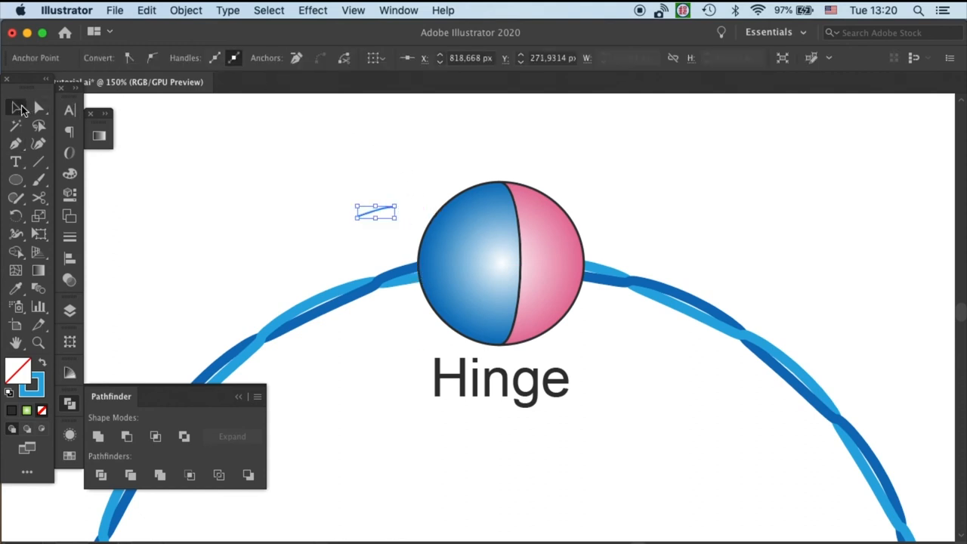
{"action": "left_click", "coordinate": [244, 57]}
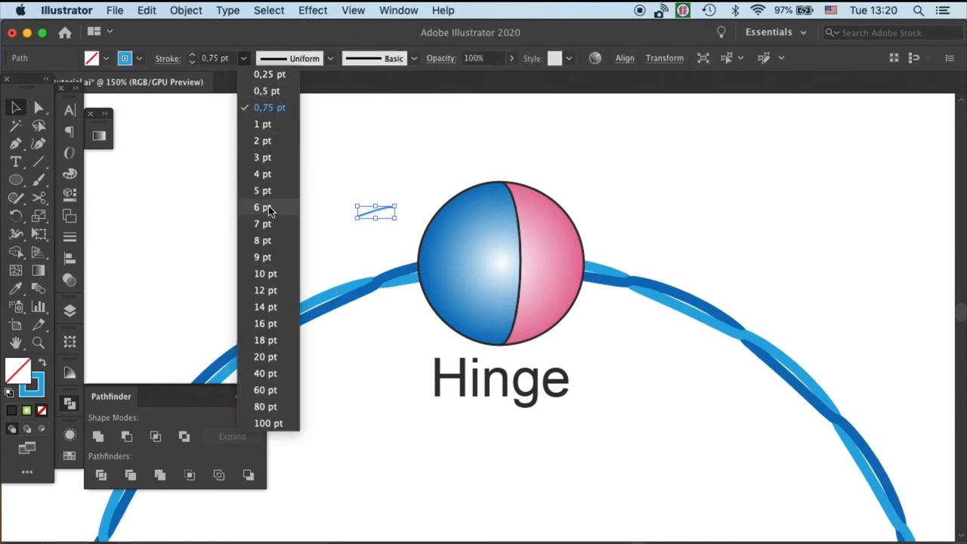
{"action": "left_click", "coordinate": [261, 240]}
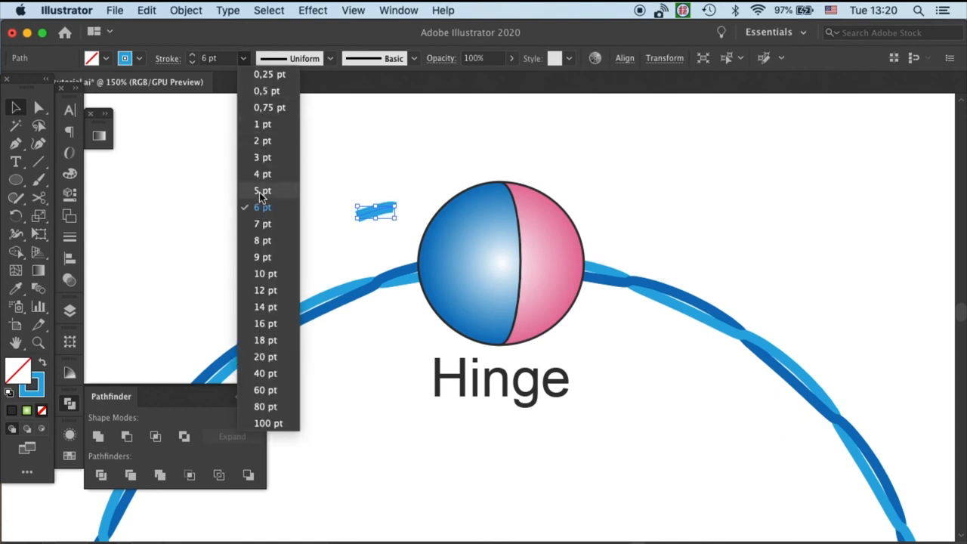
{"action": "left_click", "coordinate": [263, 190]}
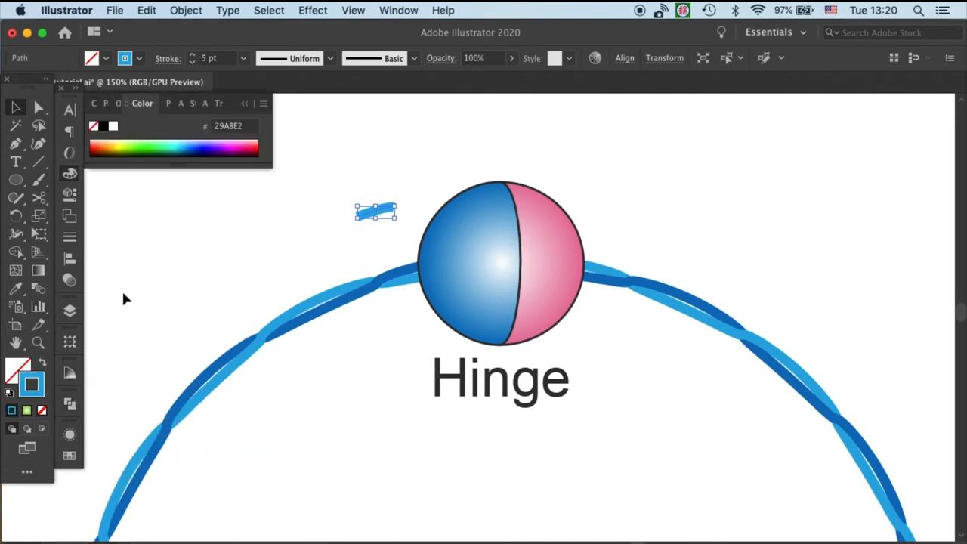
{"action": "mouse_move", "coordinate": [70, 402]}
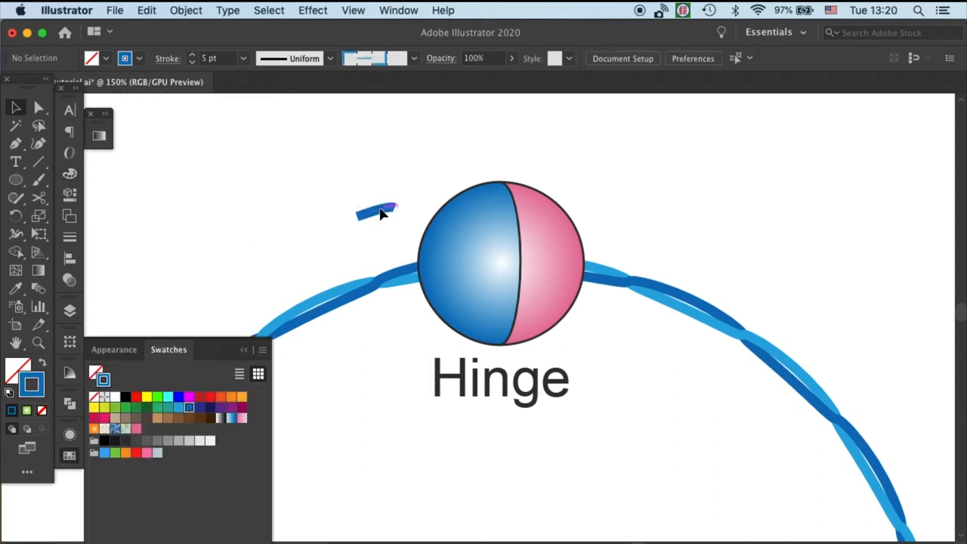
Select the short blue stroke and review its stroke settings.
{"action": "left_click", "coordinate": [375, 212]}
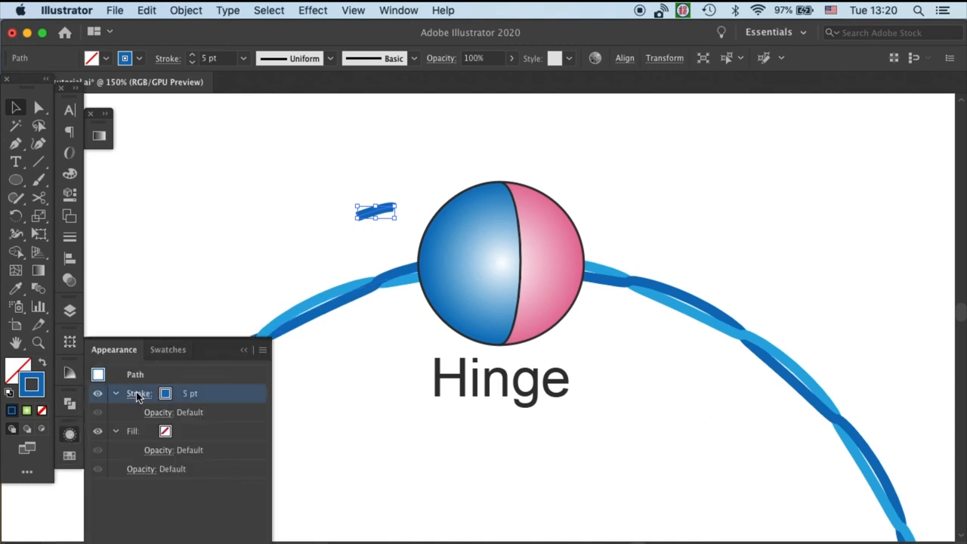
{"action": "left_click", "coordinate": [139, 393]}
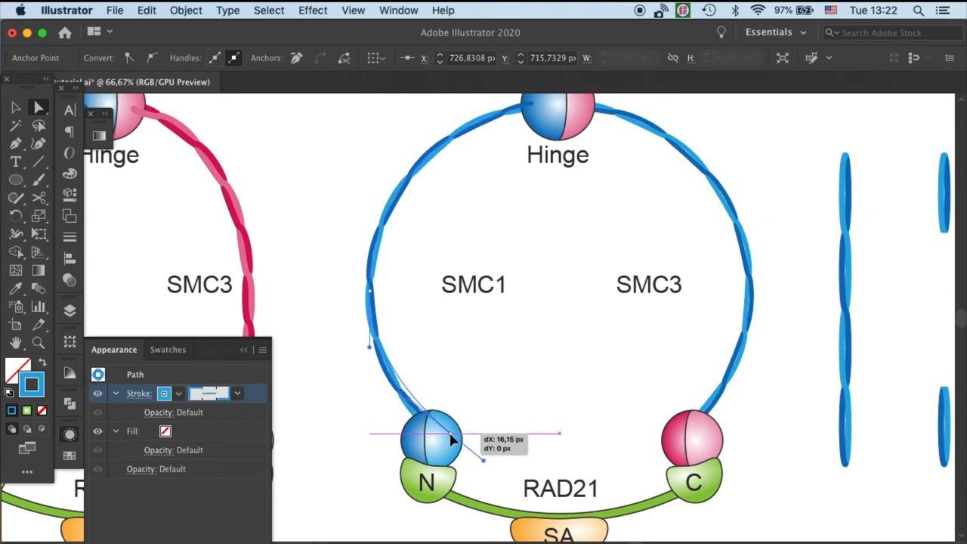
Drag the SMC1 arm's end anchor down onto the N head.
{"action": "left_click_drag", "start_coordinate": [450, 441], "coordinate": [405, 290]}
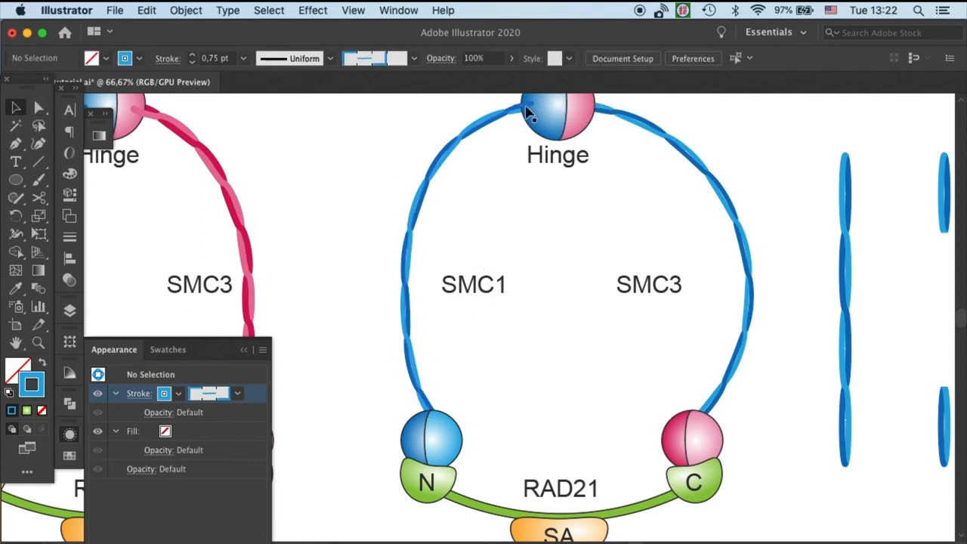
{"action": "left_click", "coordinate": [528, 106]}
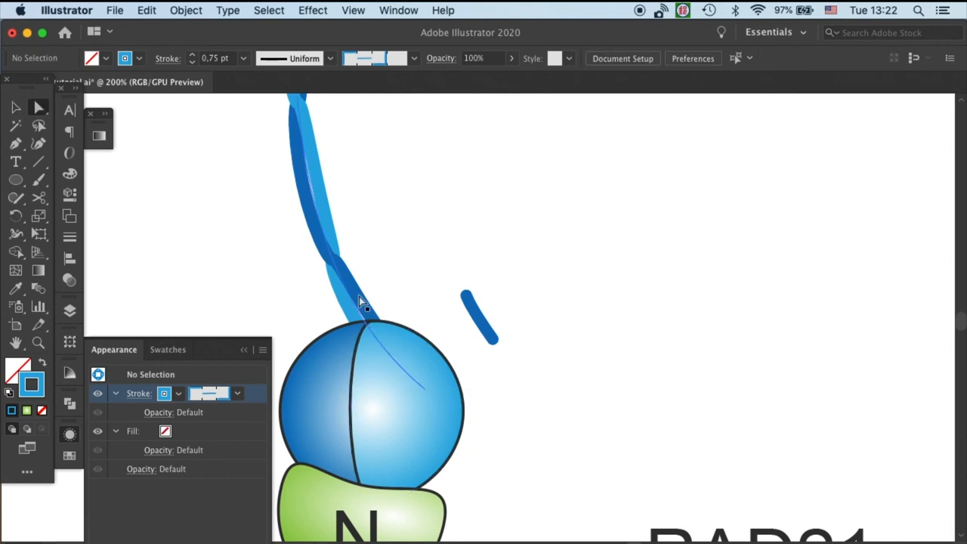
Move the blue cap piece onto the arm end at the N head.
{"action": "left_click_drag", "start_coordinate": [365, 316], "coordinate": [386, 390]}
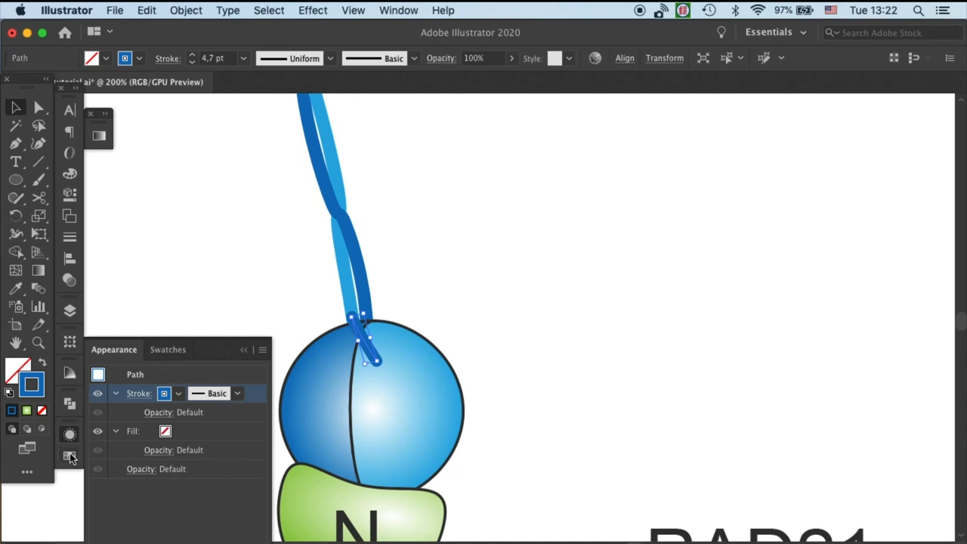
{"action": "left_click", "coordinate": [167, 349]}
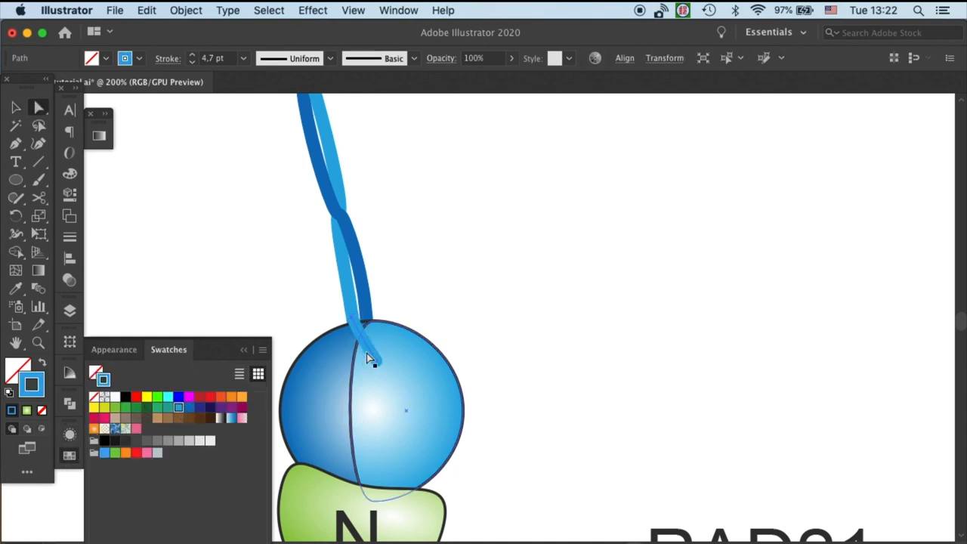
{"action": "left_click", "coordinate": [355, 359]}
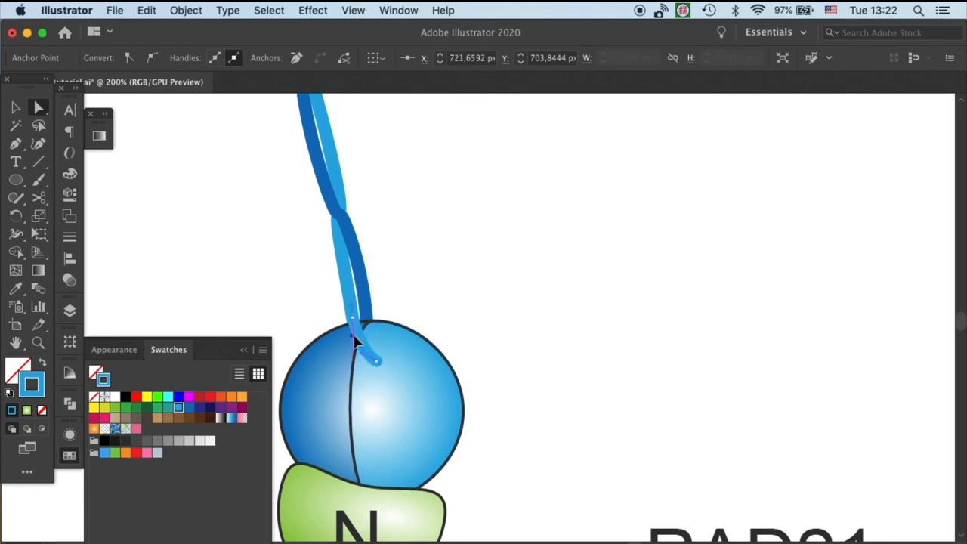
{"action": "left_click", "coordinate": [399, 284]}
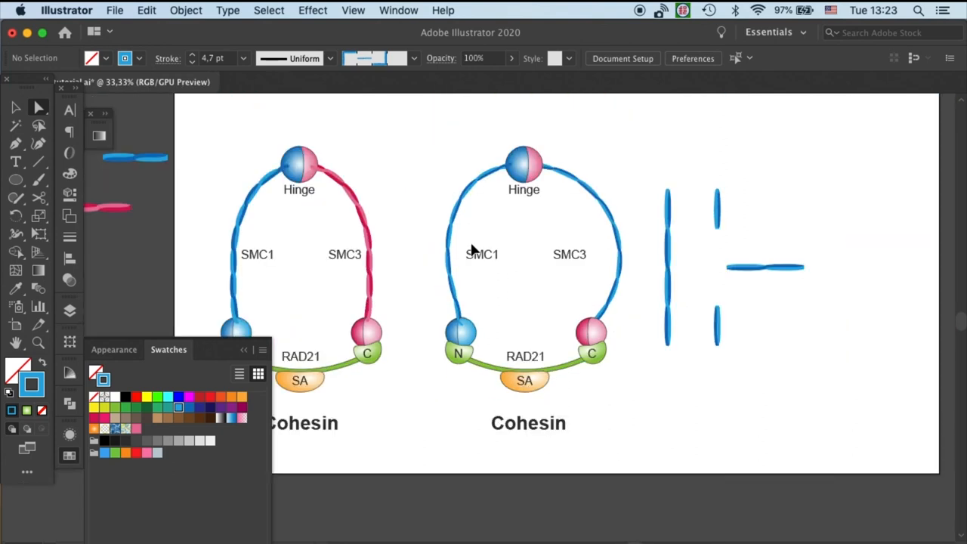
{"action": "mouse_move", "coordinate": [484, 256]}
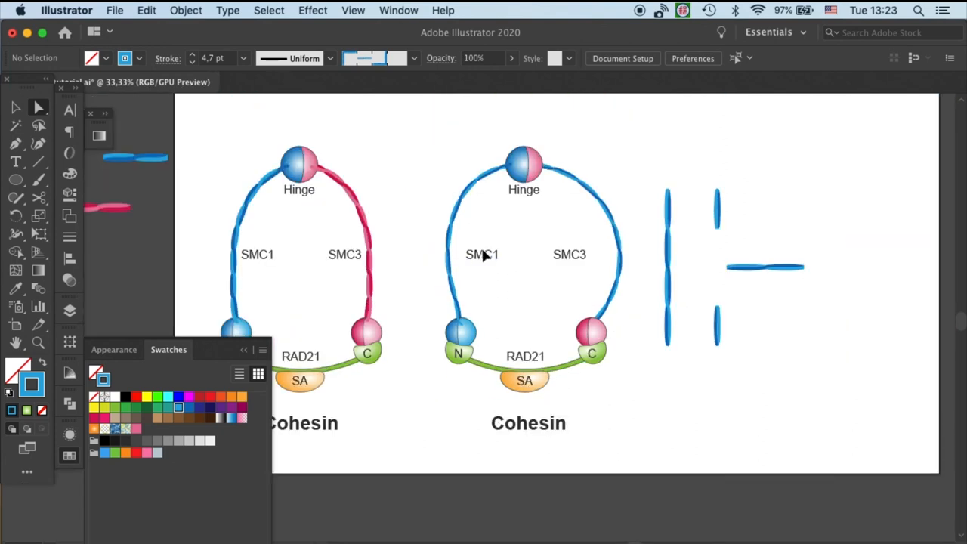